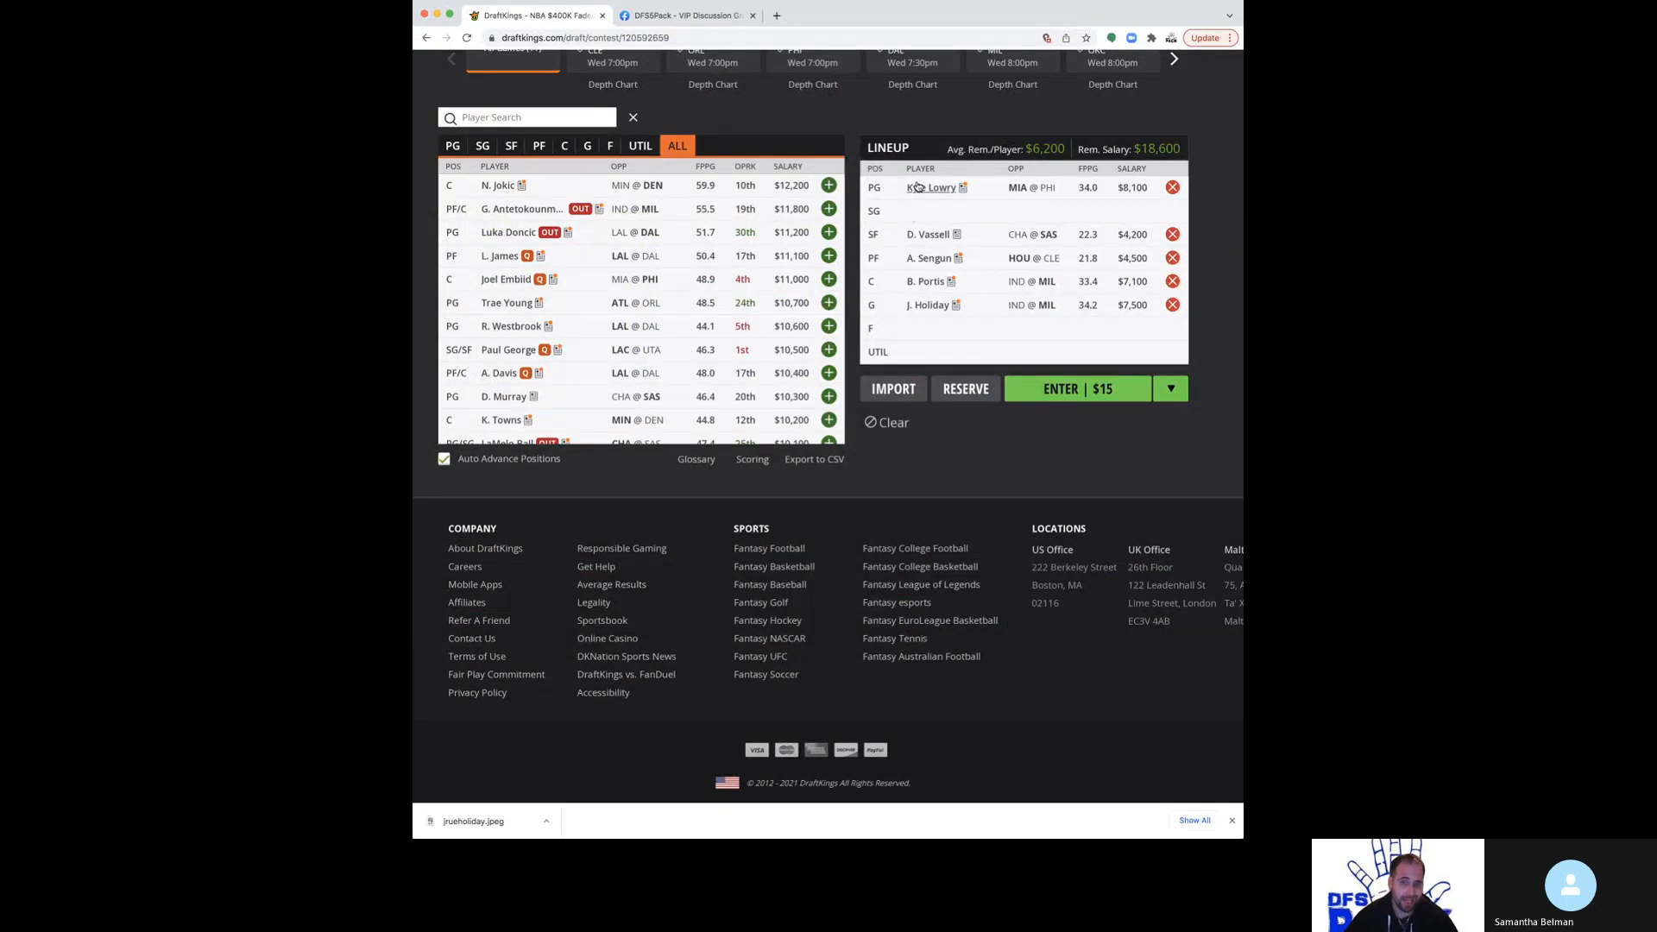
- Review Kyle Lowry's and Jrue Holiday's player stats cards from the lineup
{"action": "left_click", "coordinate": [933, 186]}
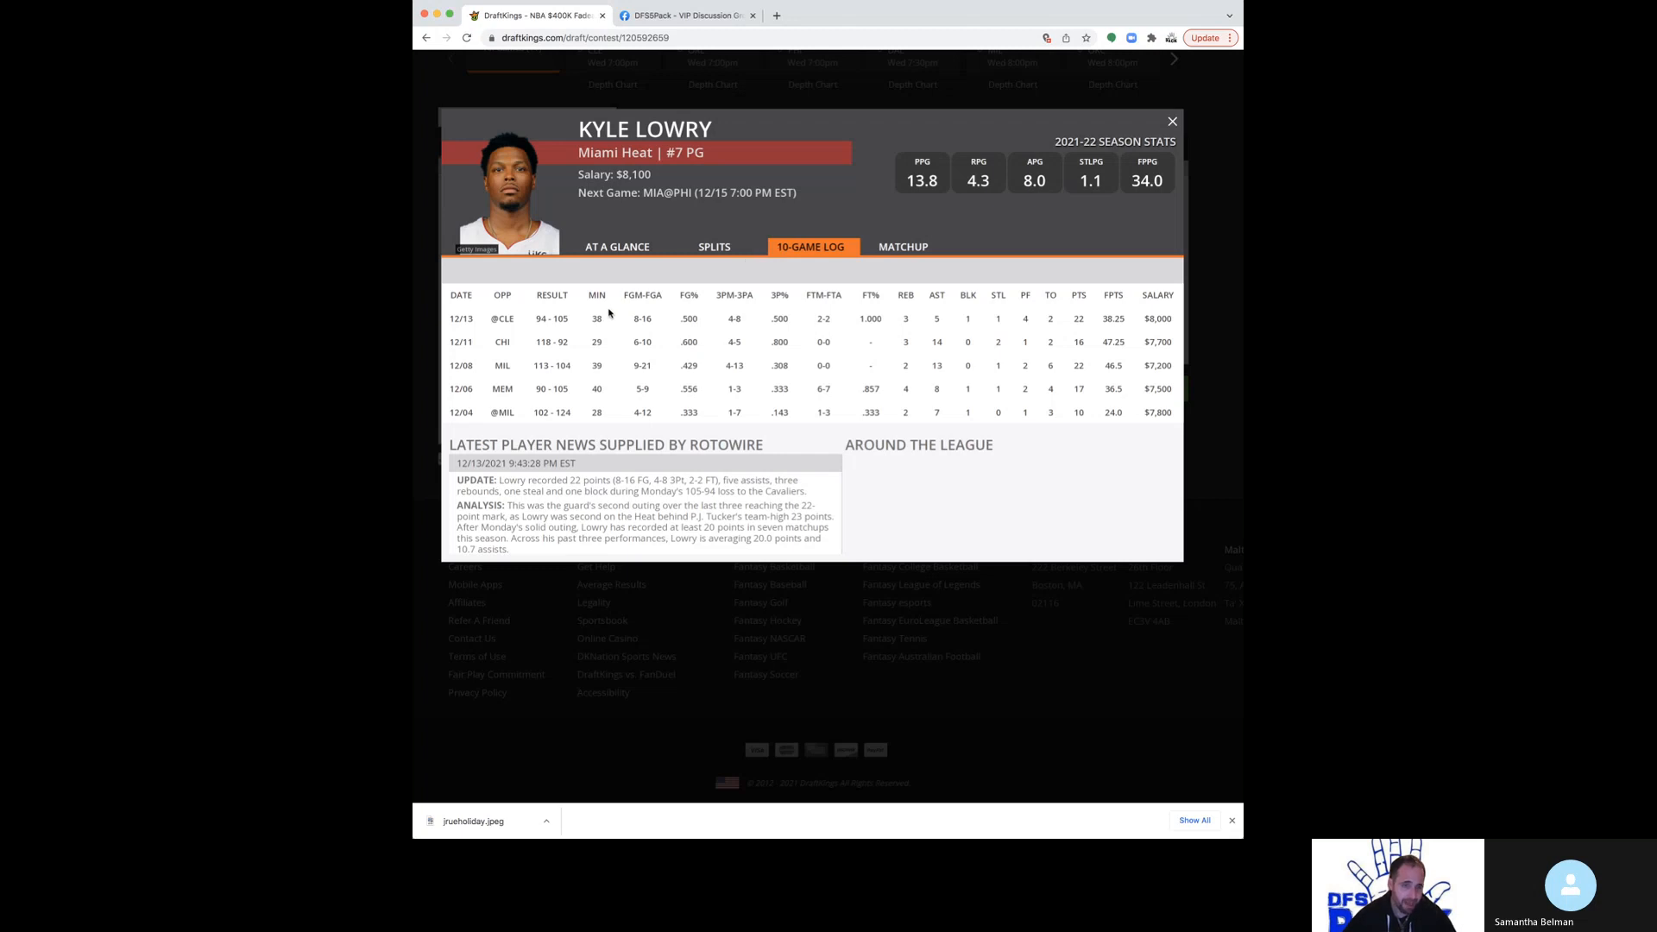
{"action": "mouse_move", "coordinate": [735, 230]}
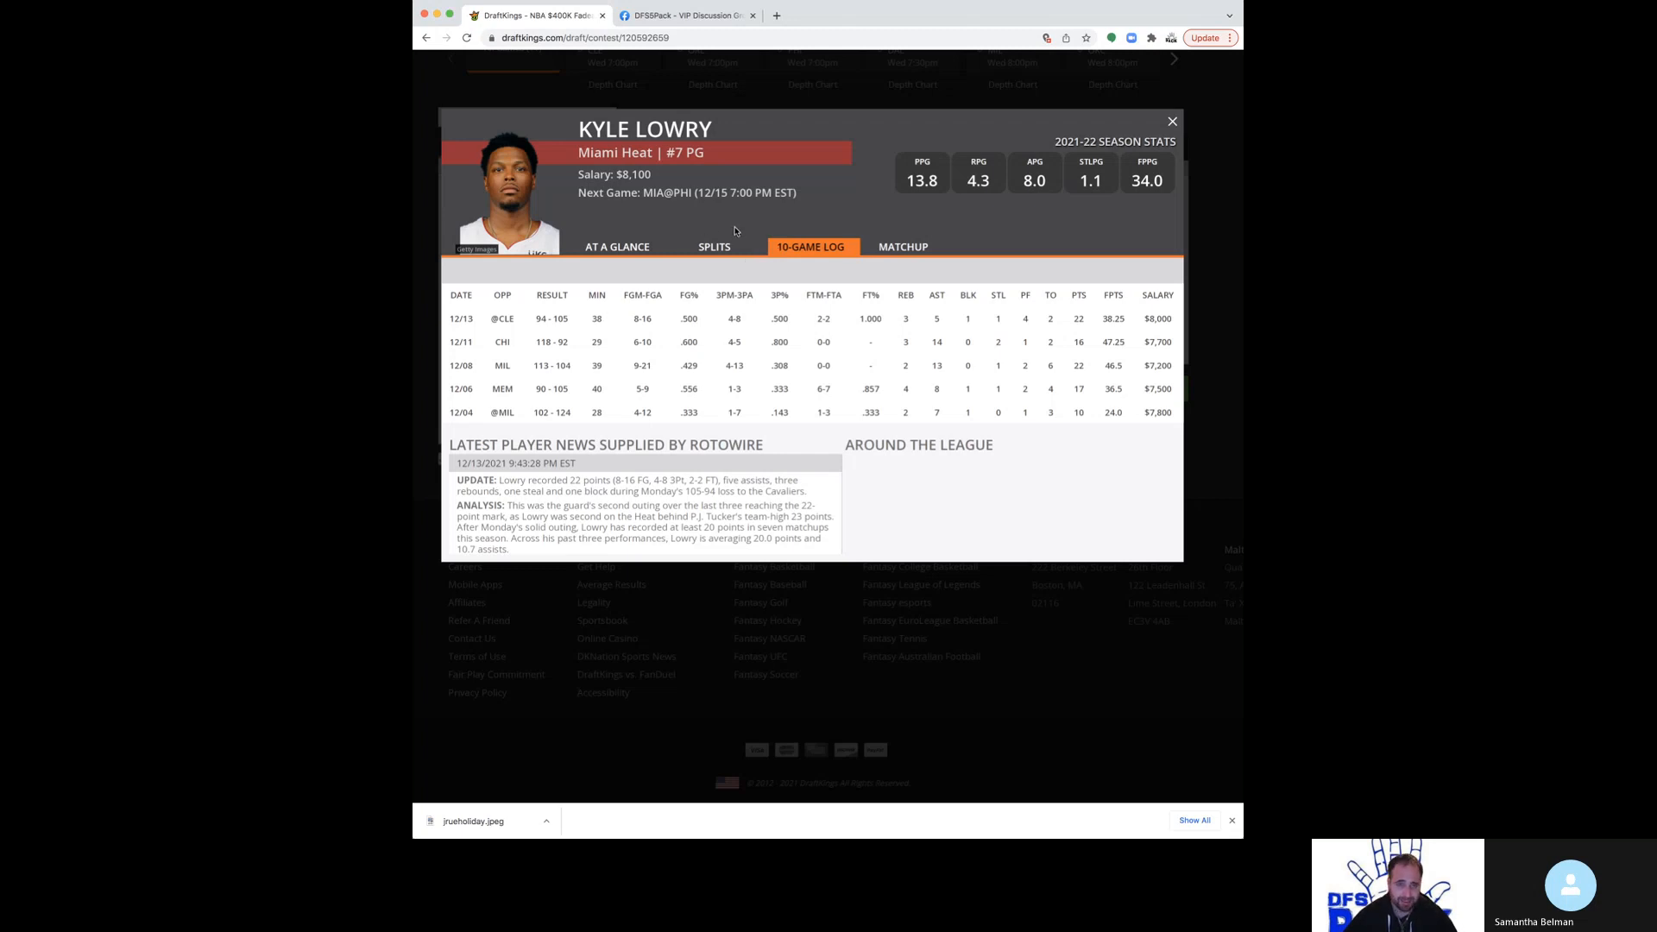
{"action": "mouse_move", "coordinate": [811, 172]}
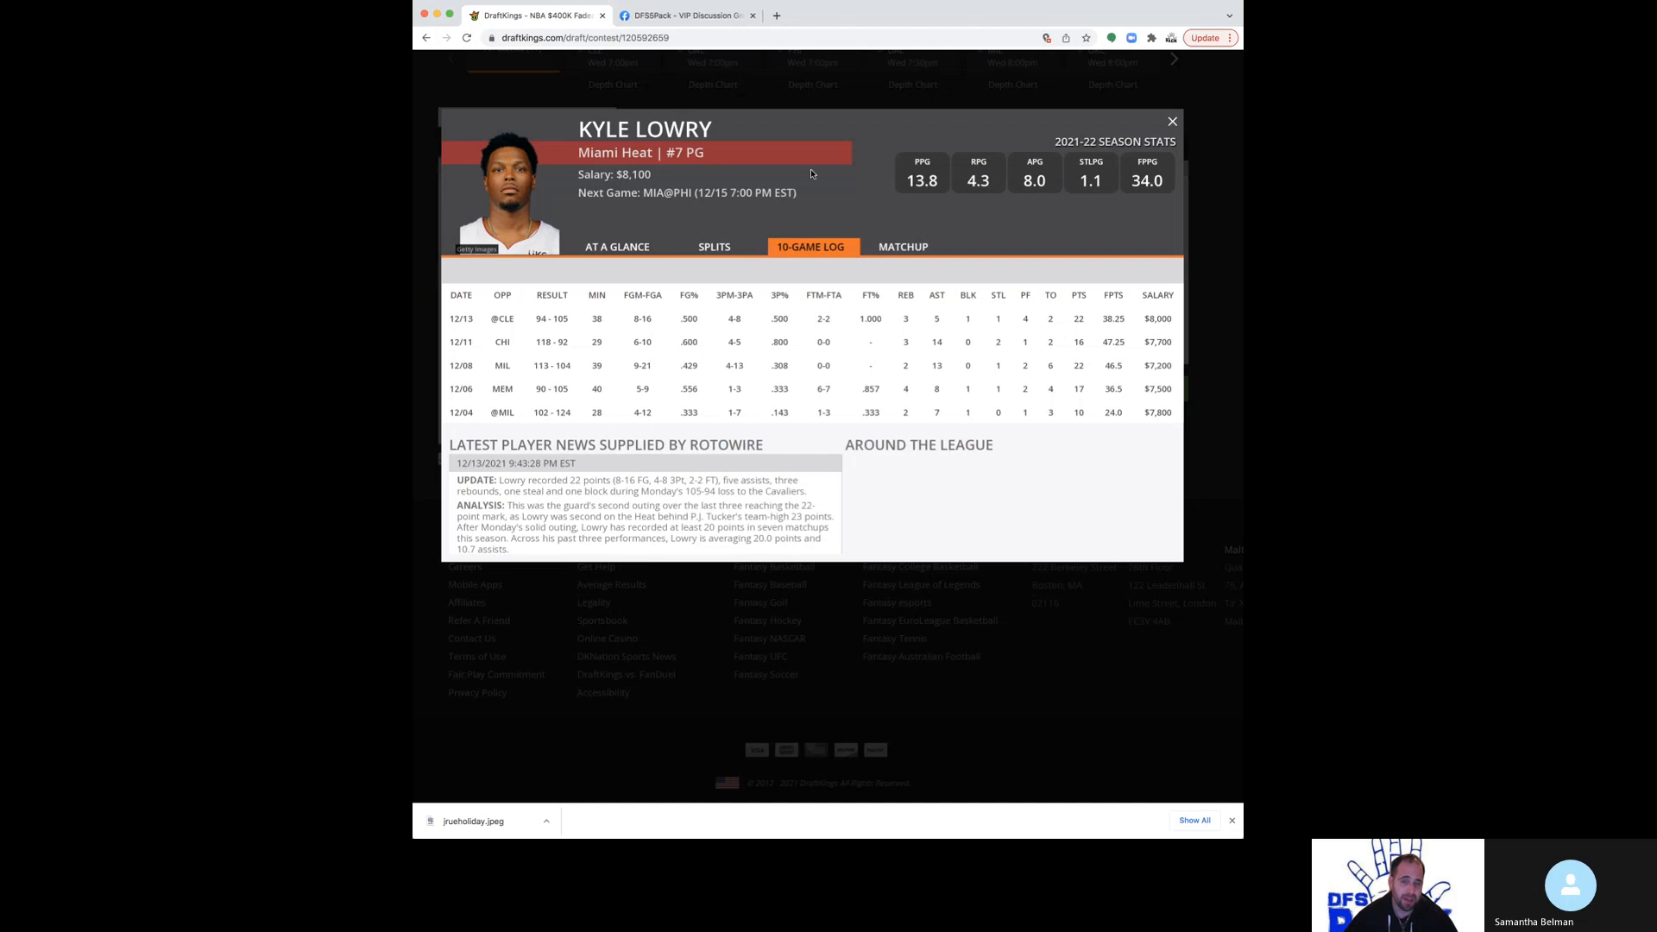
{"action": "mouse_move", "coordinate": [801, 195]}
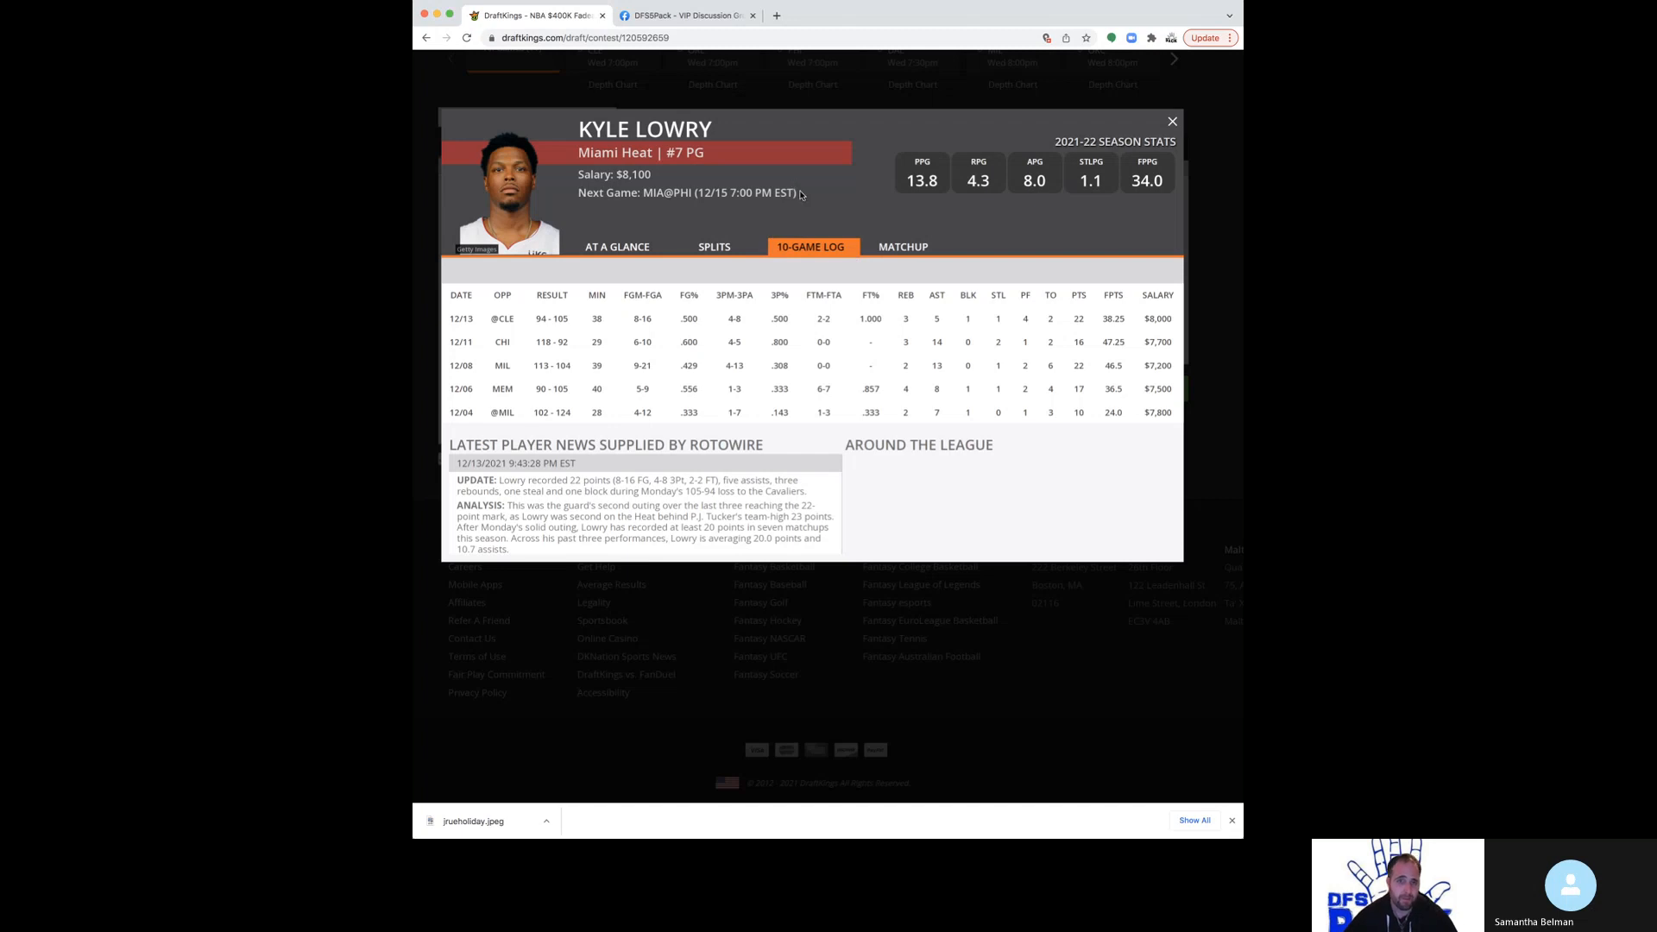
{"action": "mouse_move", "coordinate": [769, 249]}
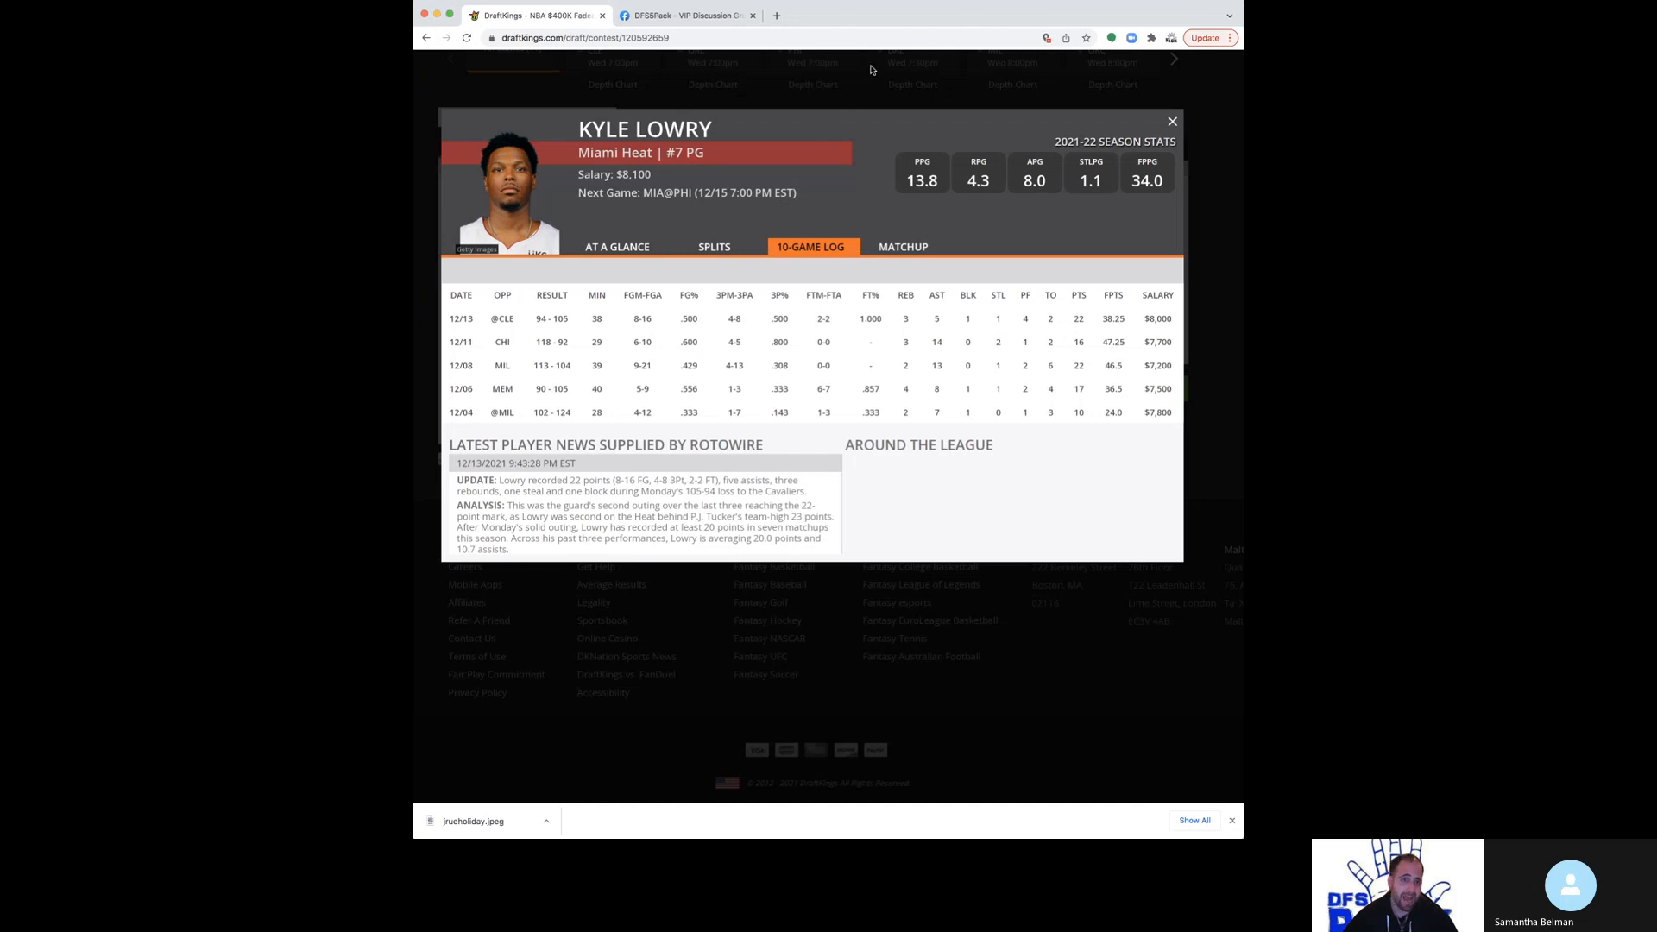
{"action": "mouse_move", "coordinate": [872, 69]}
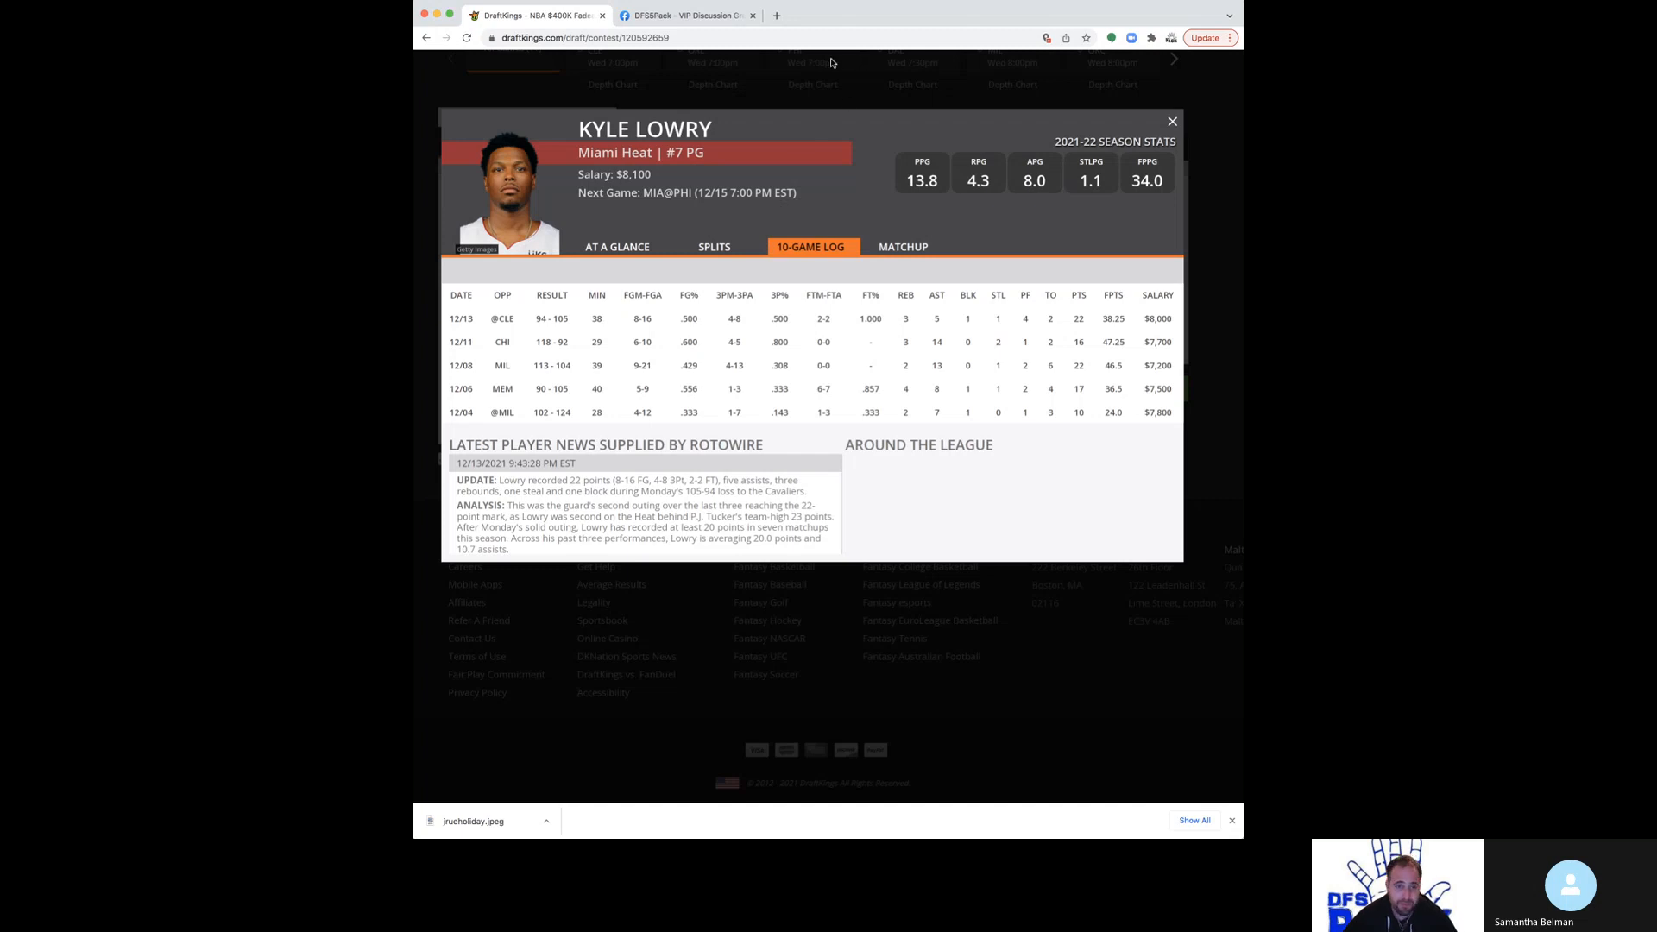
{"action": "mouse_move", "coordinate": [1186, 126]}
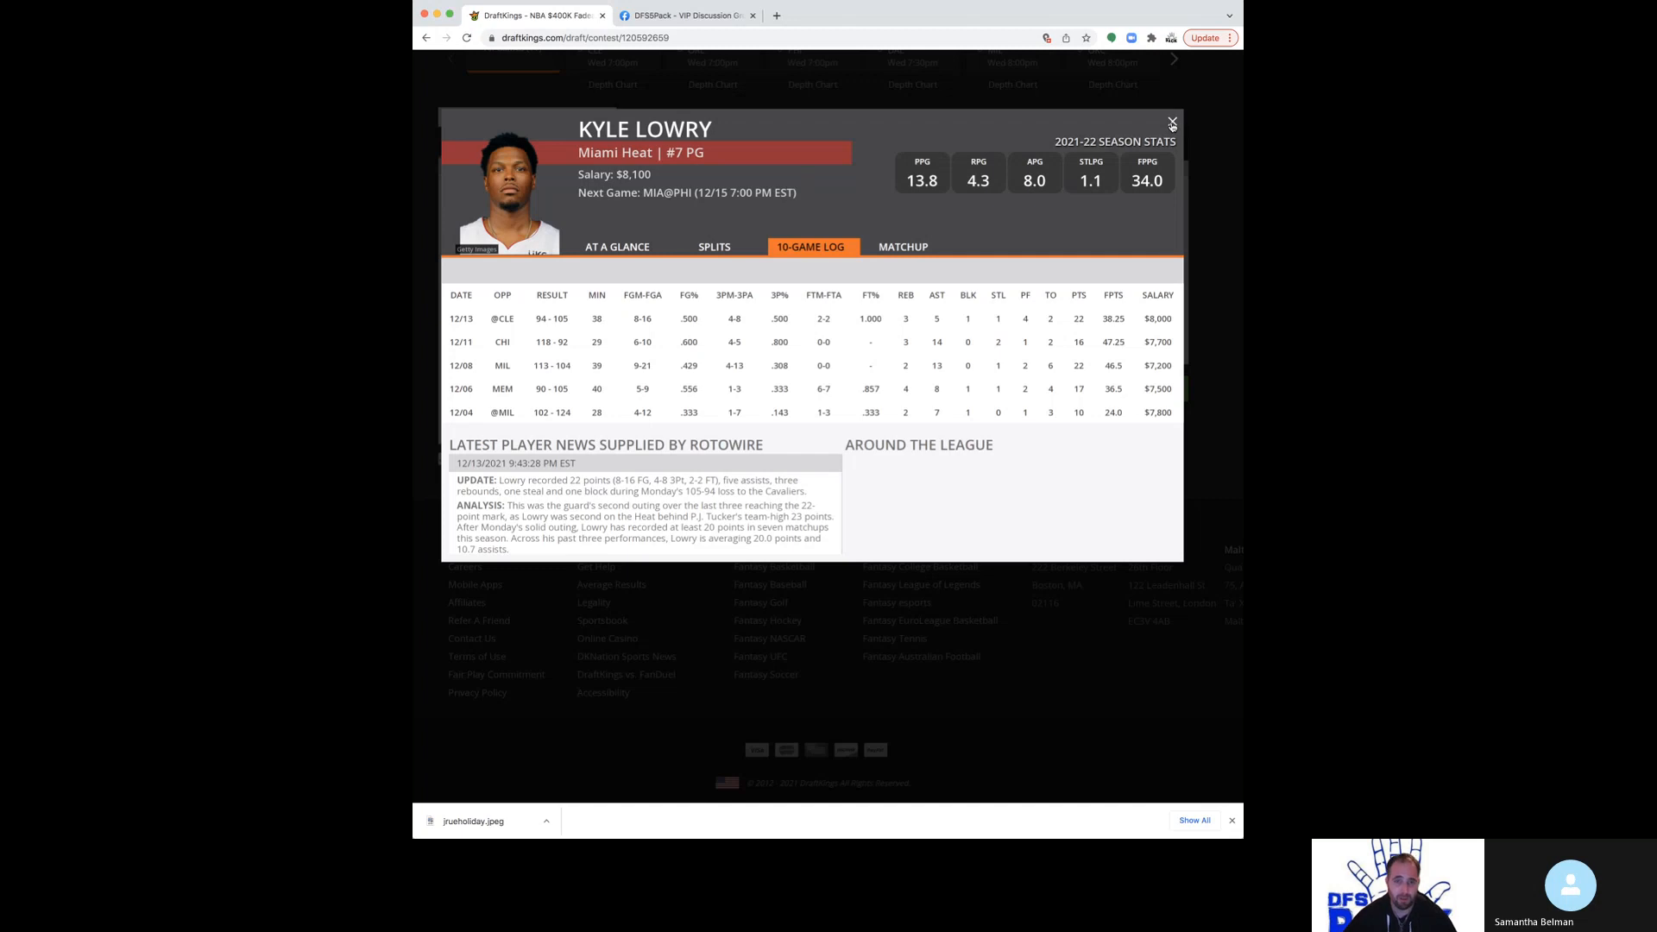
{"action": "left_click", "coordinate": [1171, 124]}
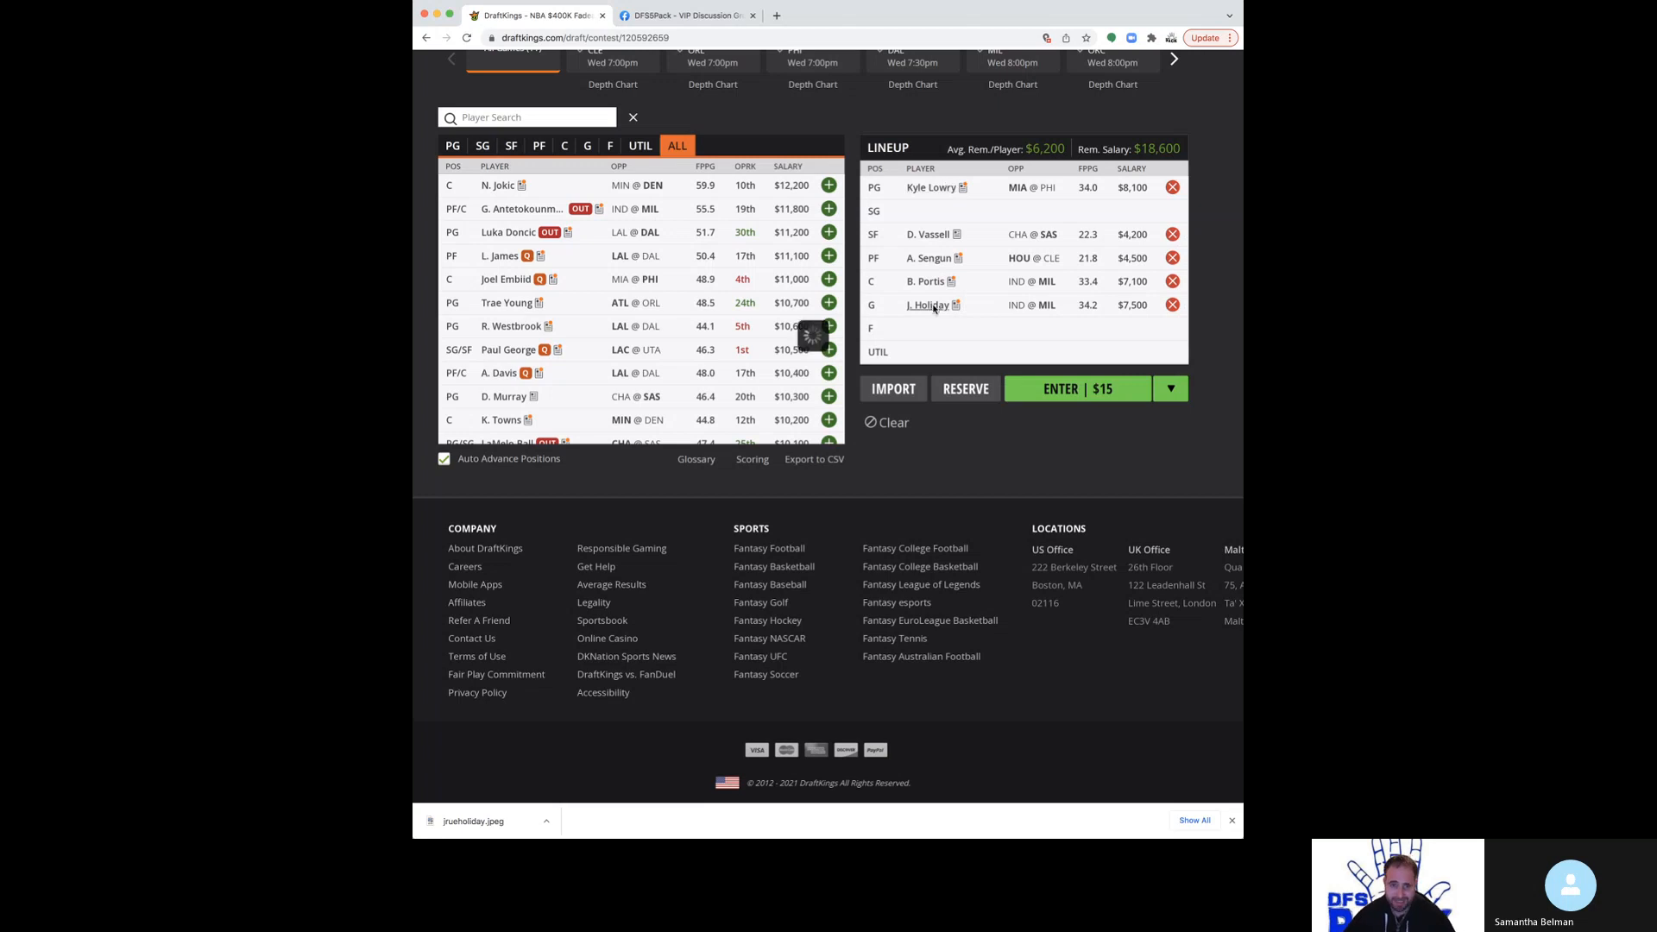
{"action": "left_click", "coordinate": [928, 304]}
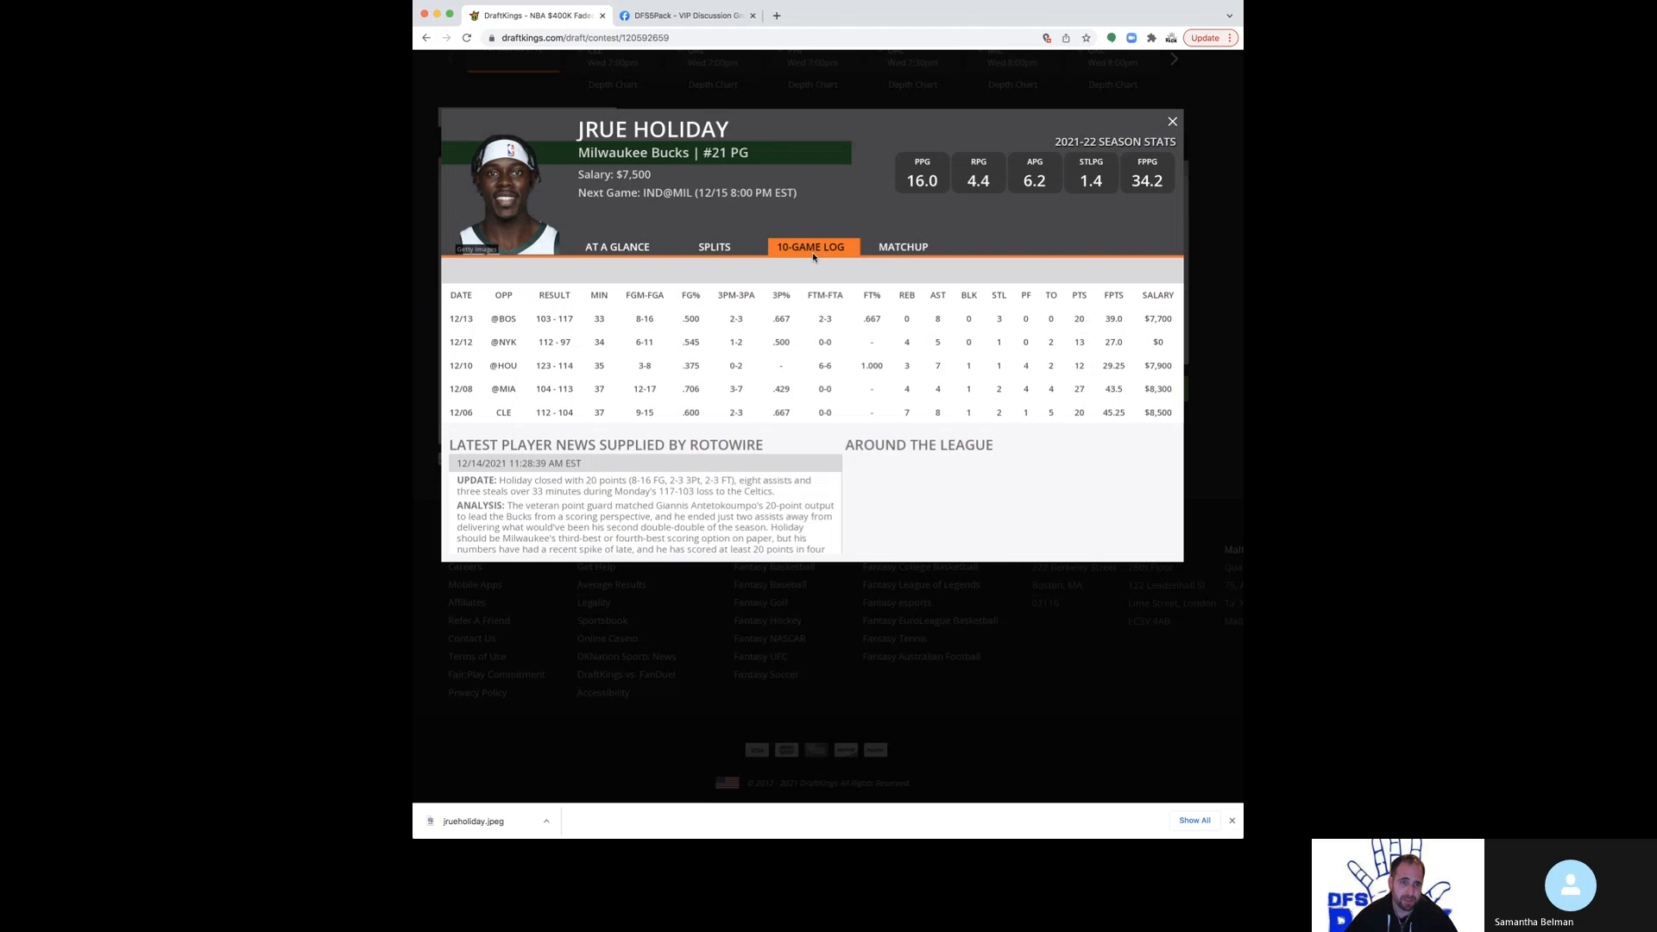
{"action": "mouse_move", "coordinate": [867, 219]}
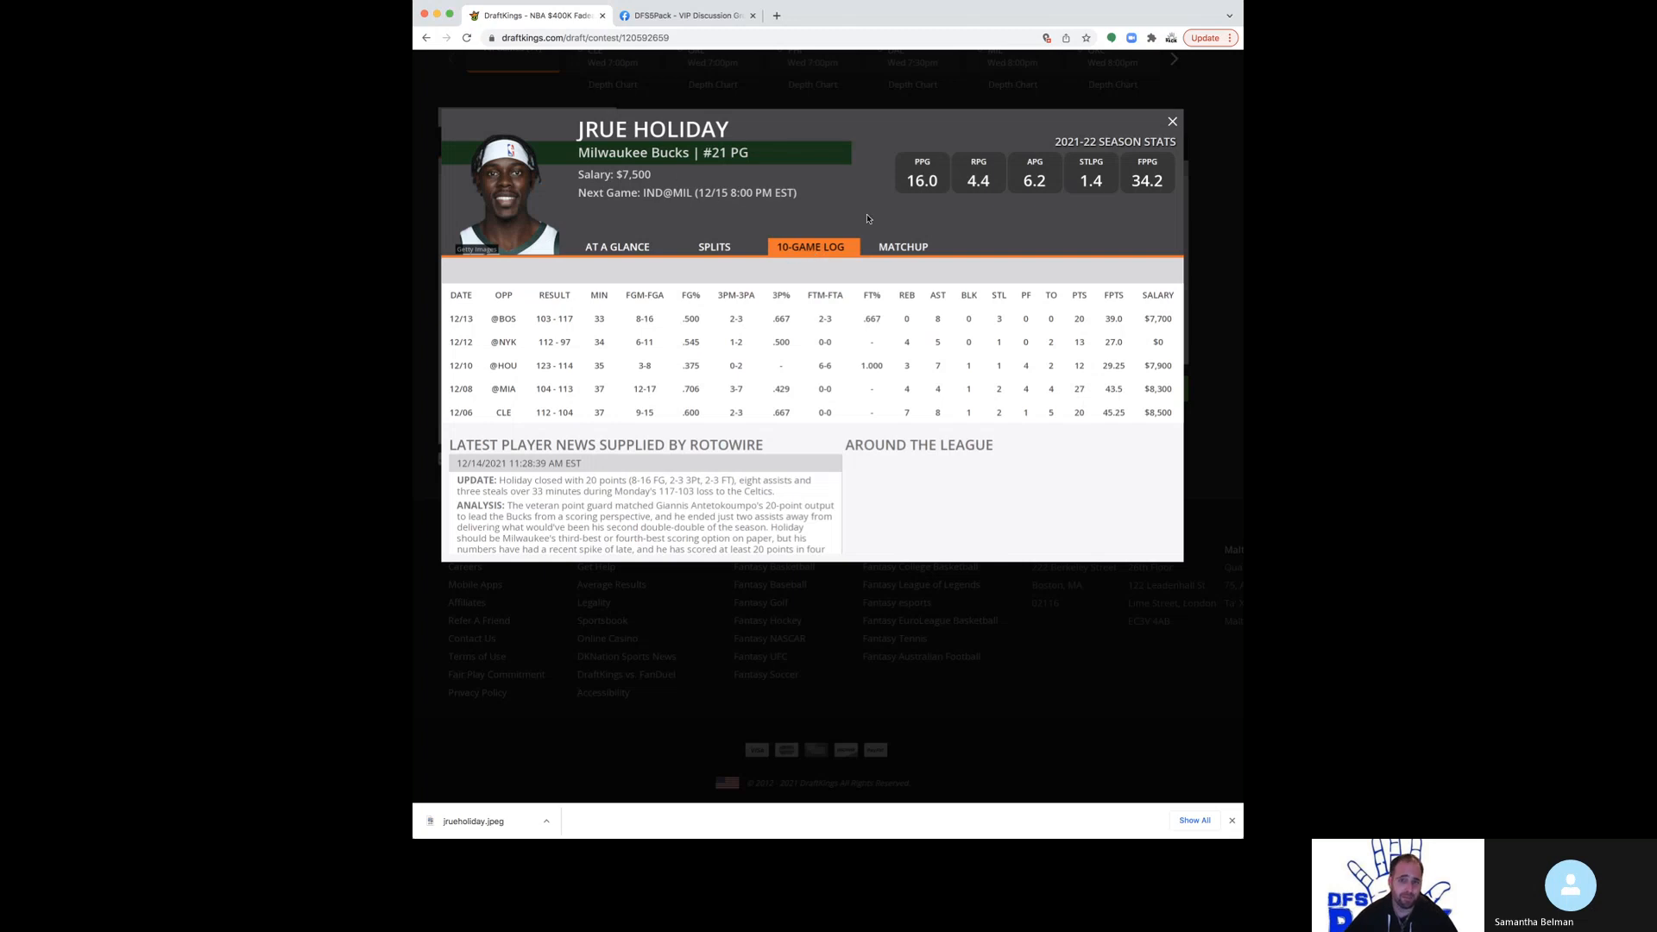
{"action": "mouse_move", "coordinate": [765, 358]}
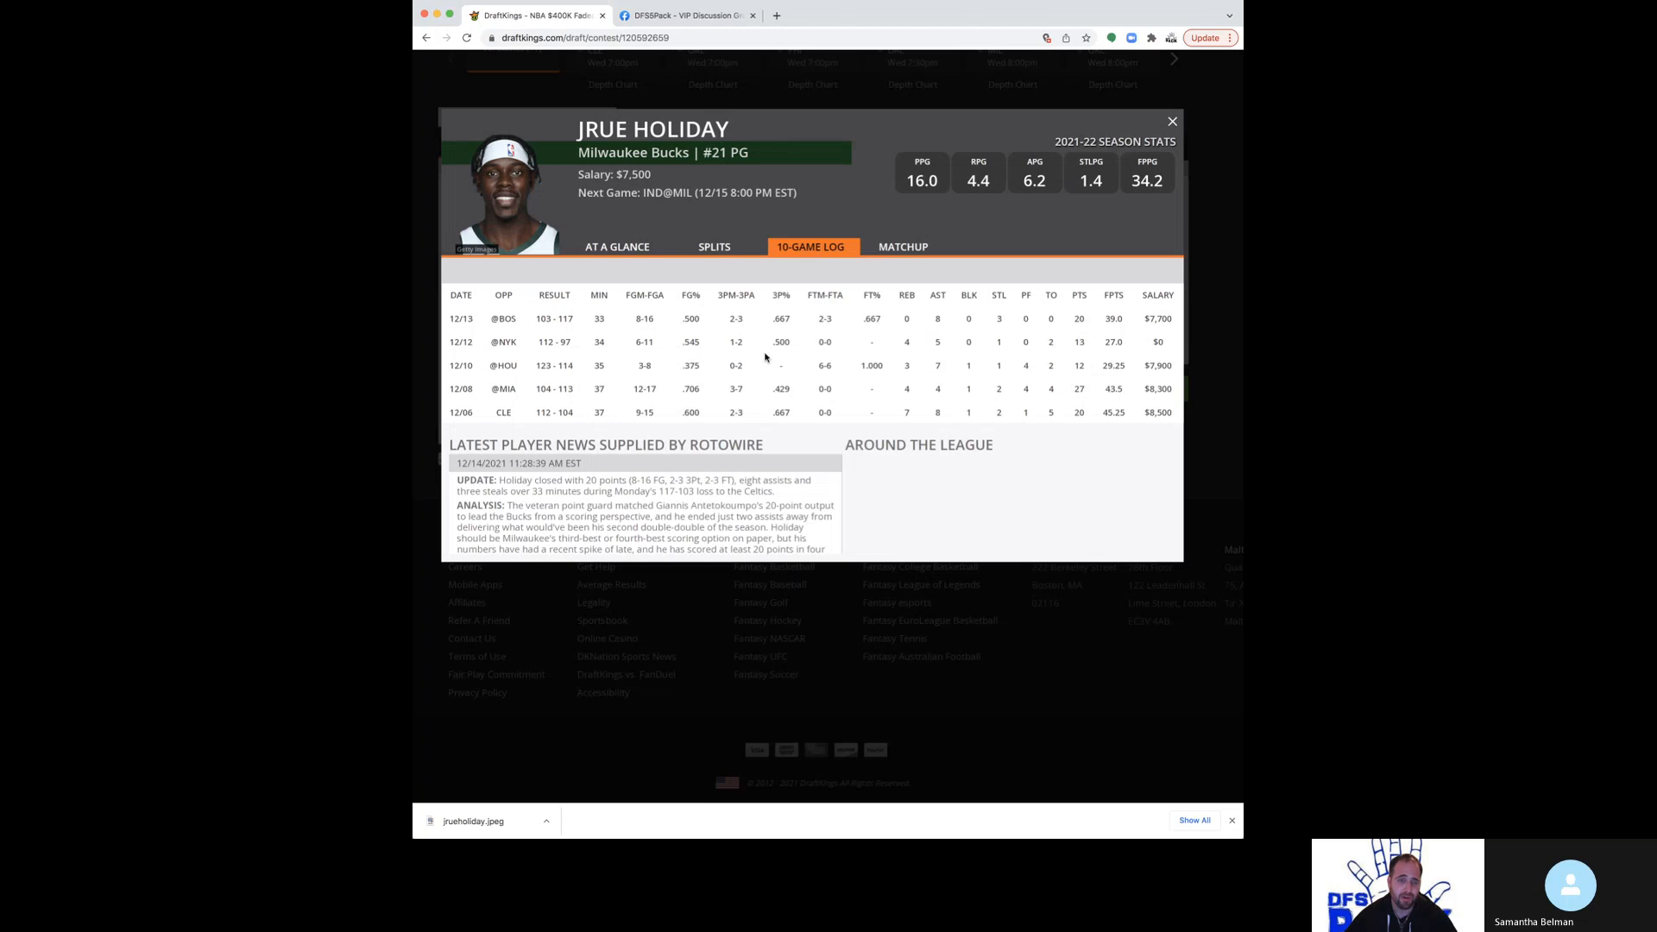
{"action": "mouse_move", "coordinate": [811, 326]}
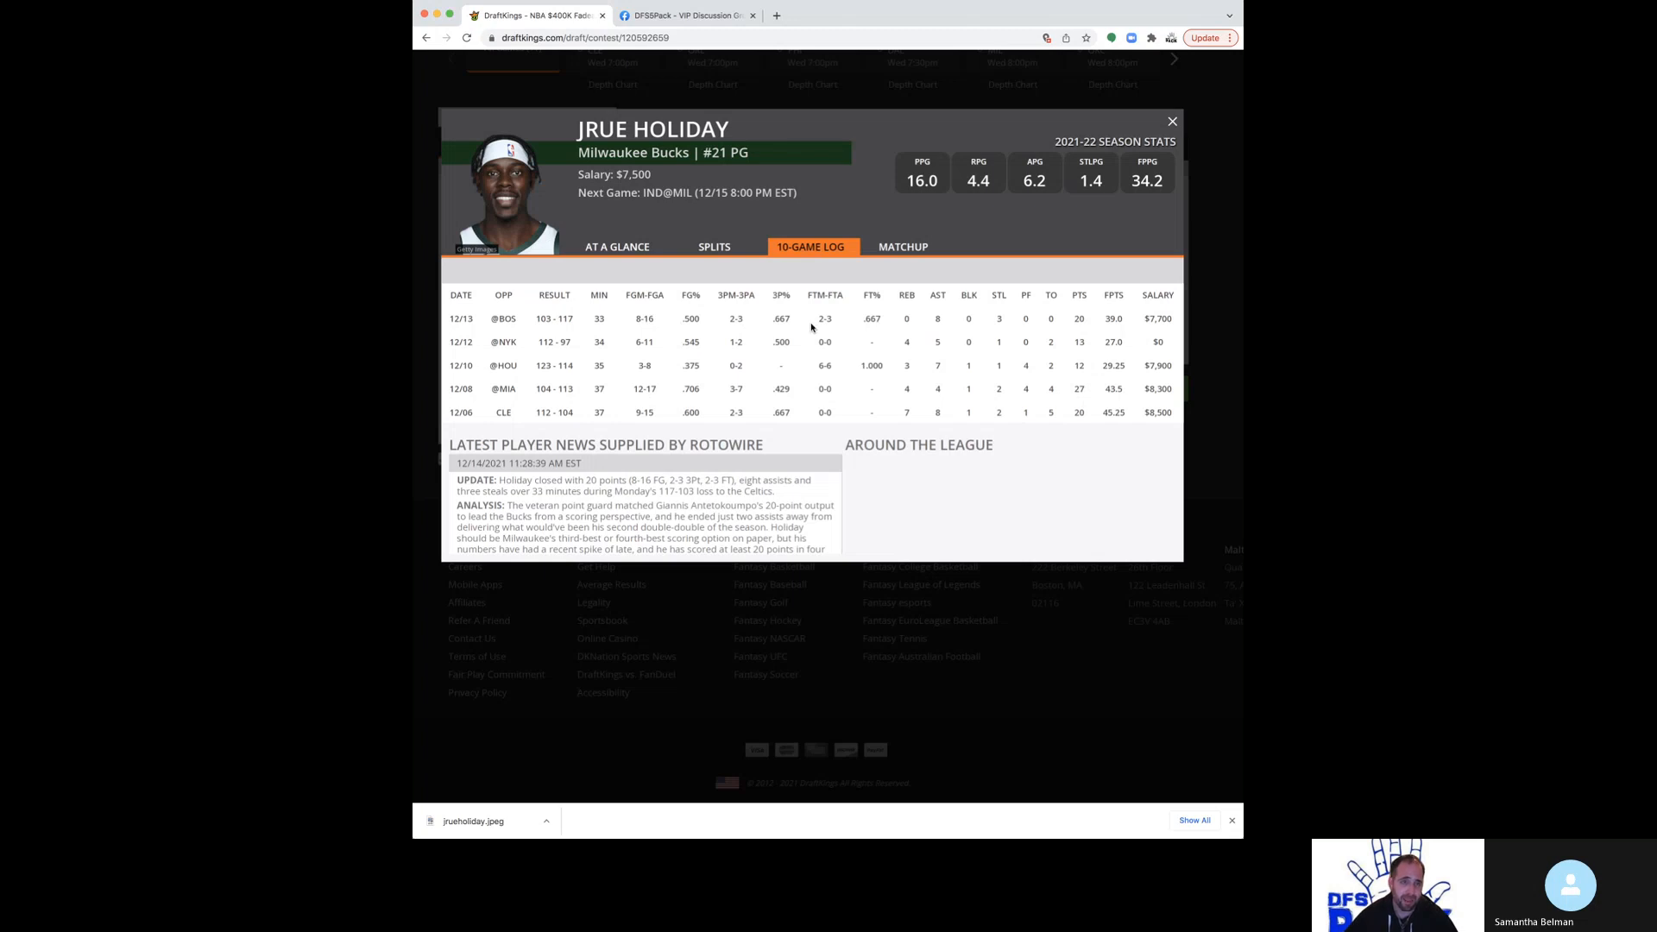
{"action": "scroll", "scroll_direction": "down", "scroll_amount": 3}
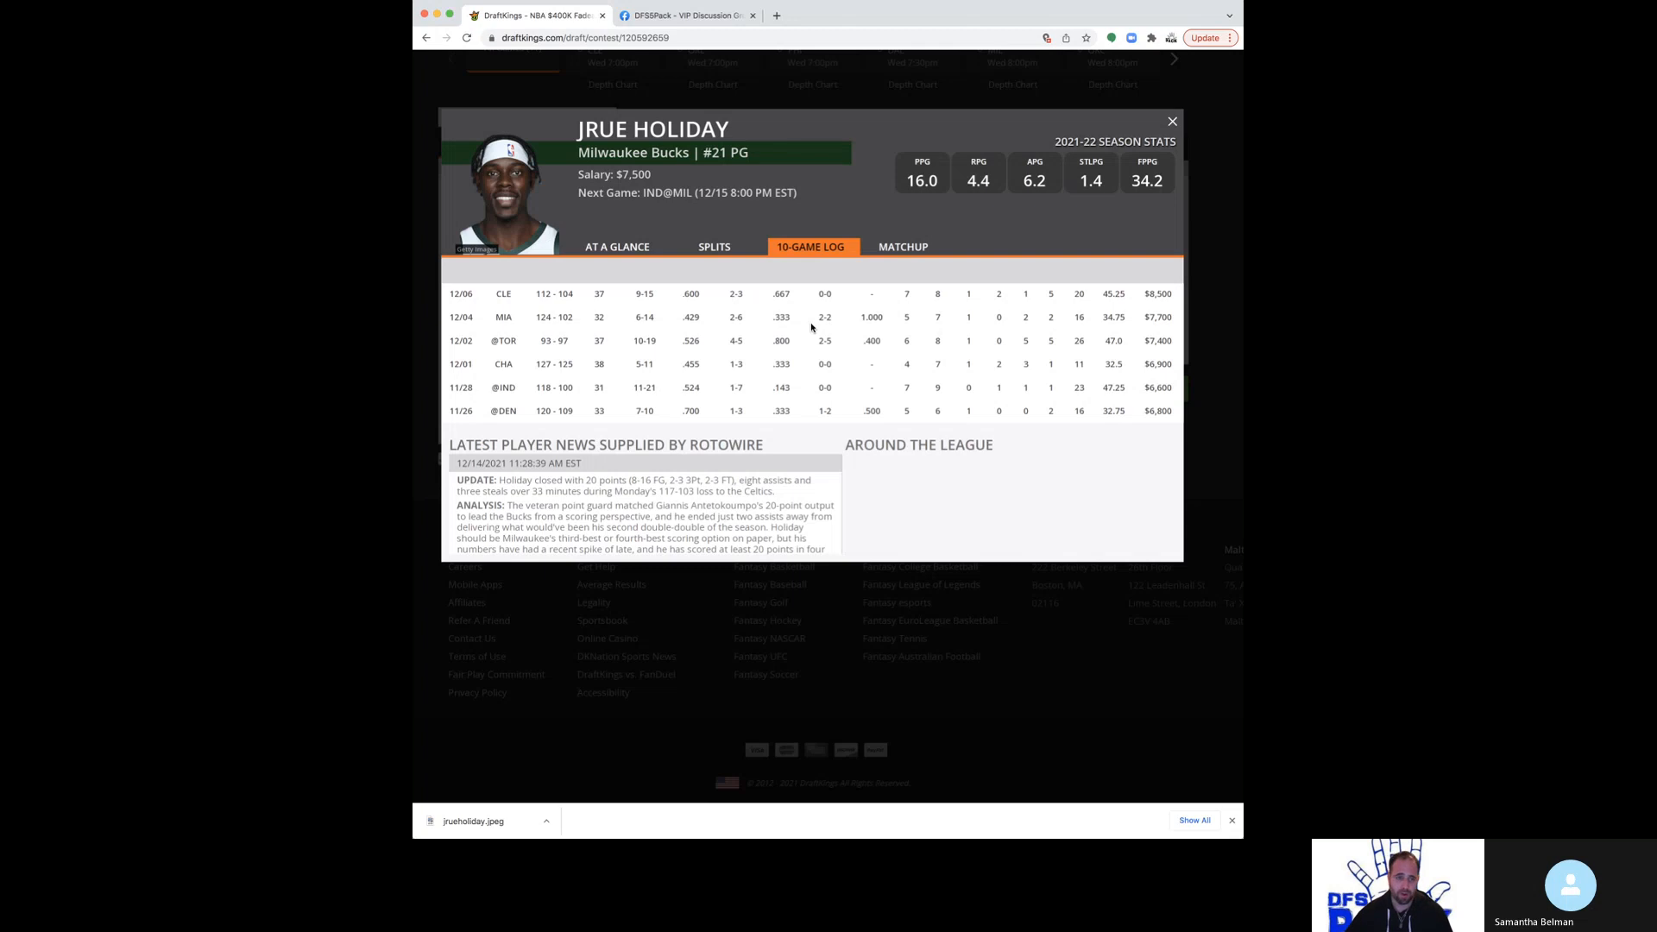
{"action": "scroll", "scroll_direction": "up", "scroll_amount": 3}
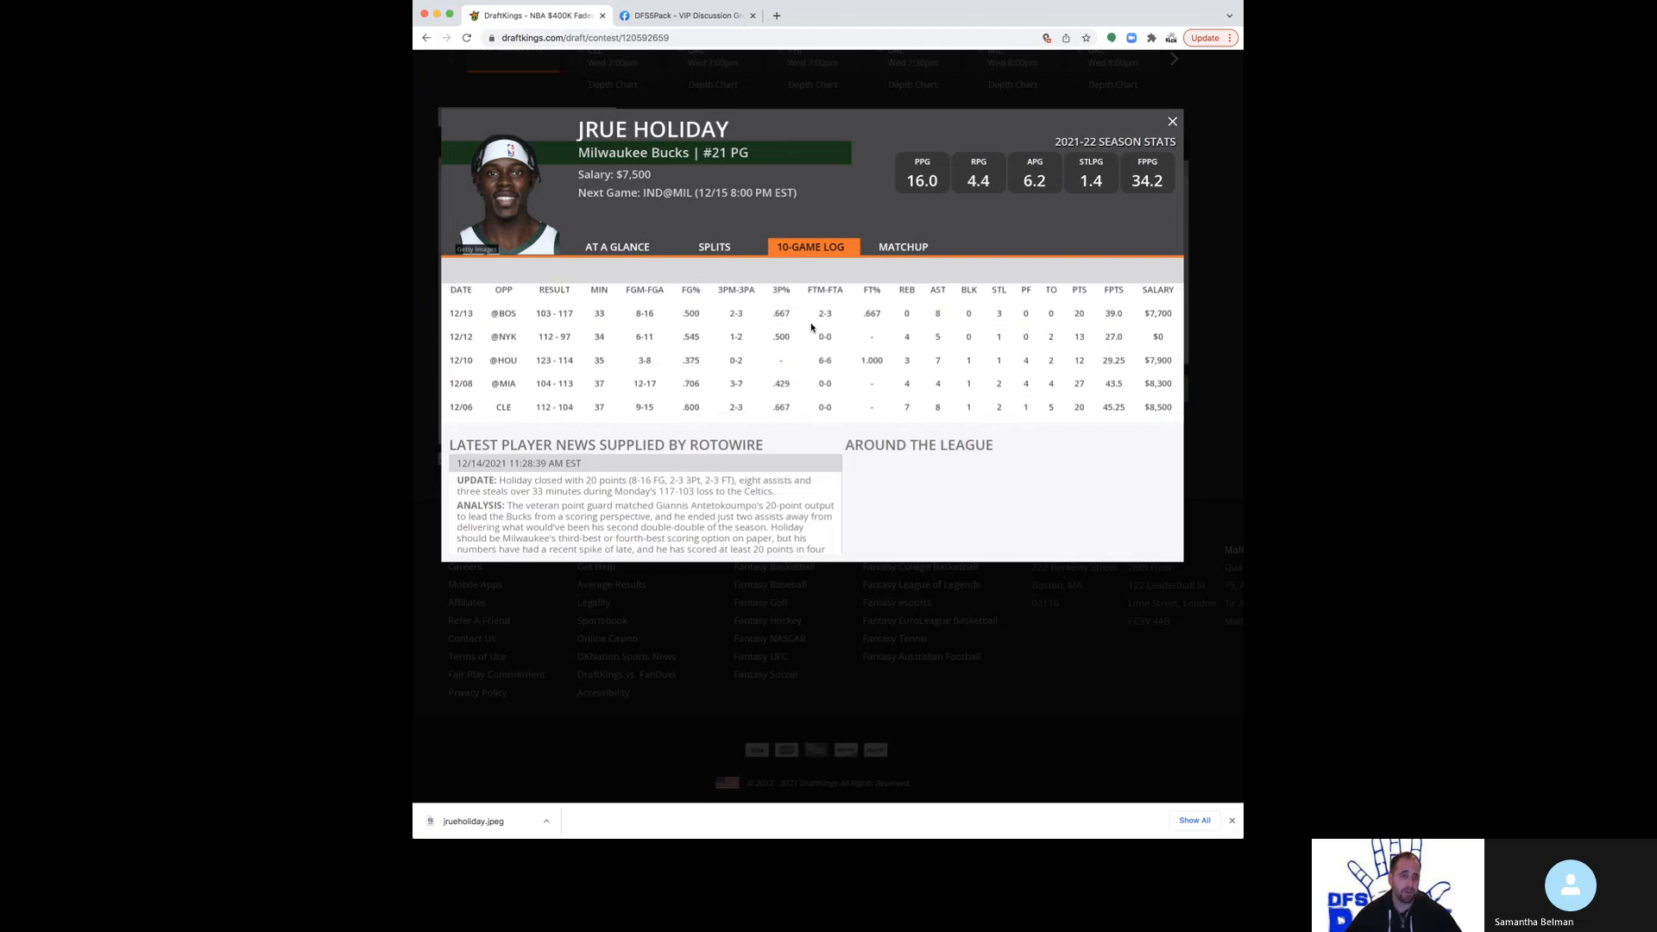
{"action": "left_click", "coordinate": [1170, 121]}
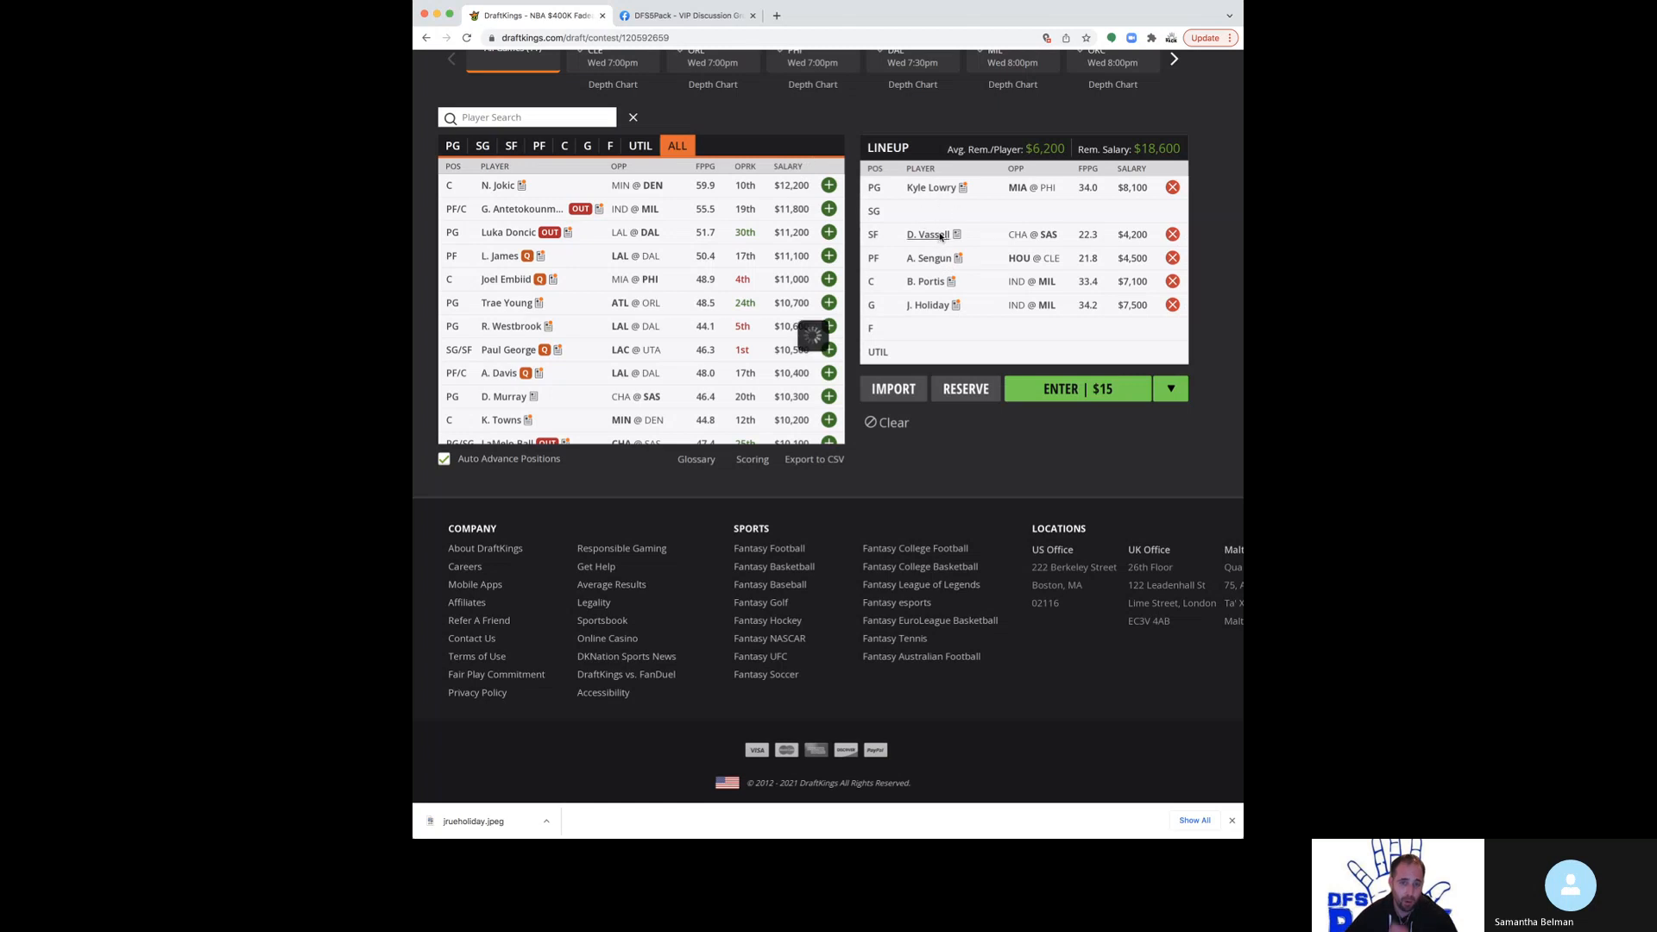
- Review Devin Vassell's stats card and Alperen Sengun's game-by-game recent log
{"action": "left_click", "coordinate": [922, 233]}
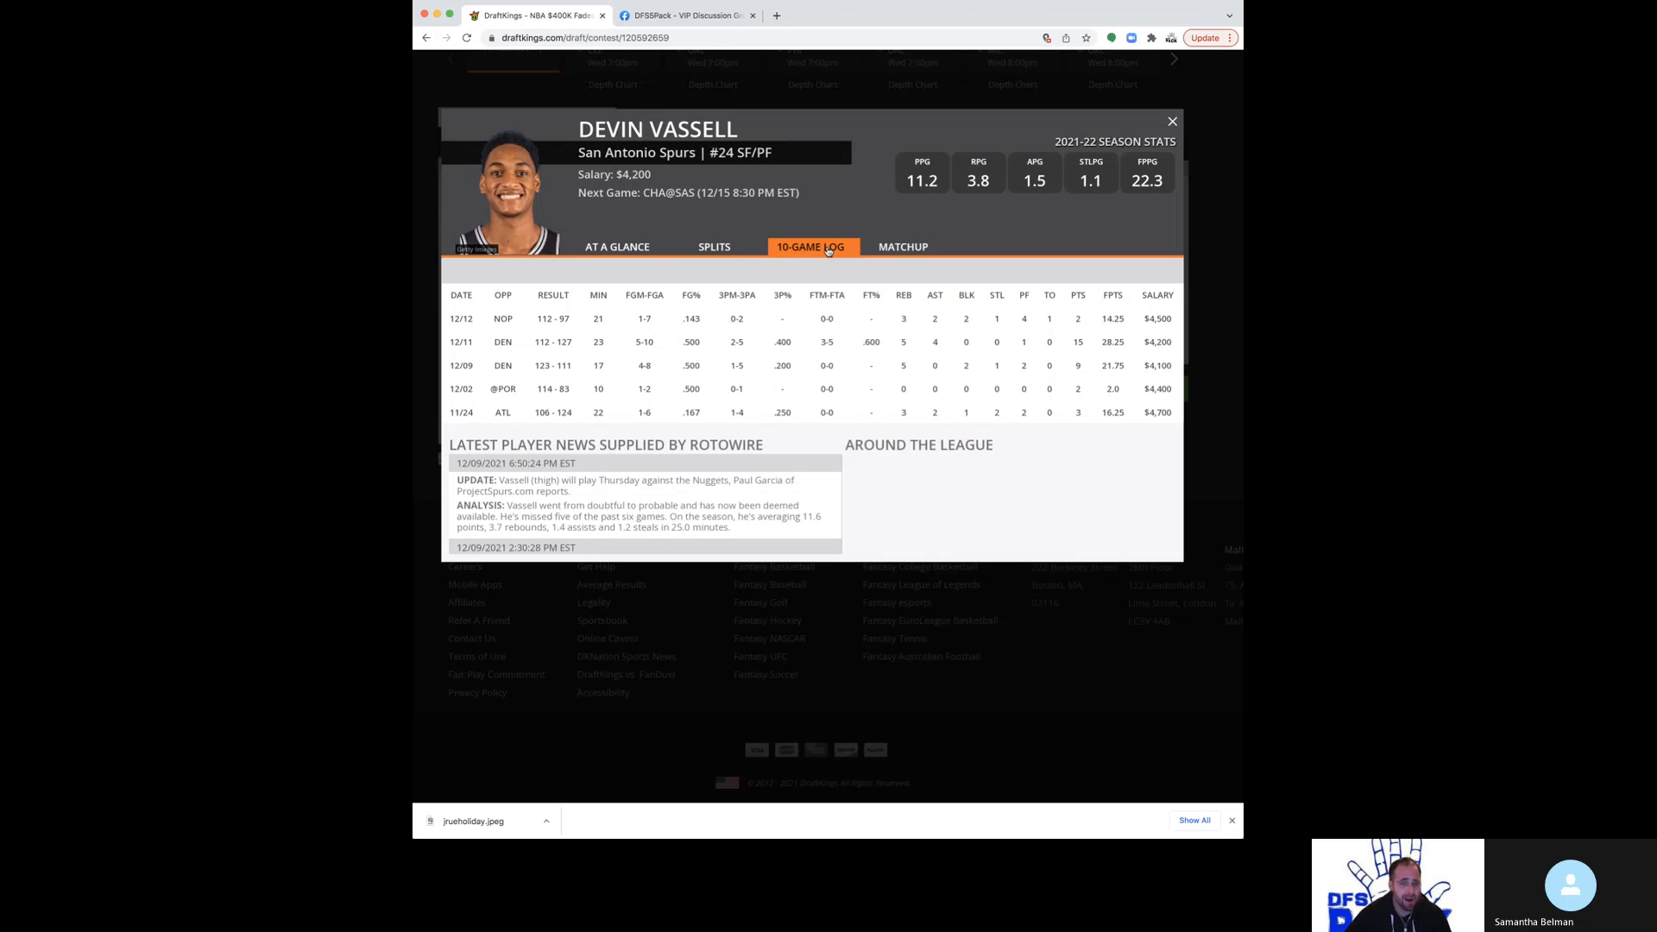
{"action": "scroll", "scroll_direction": "down", "scroll_amount": 3}
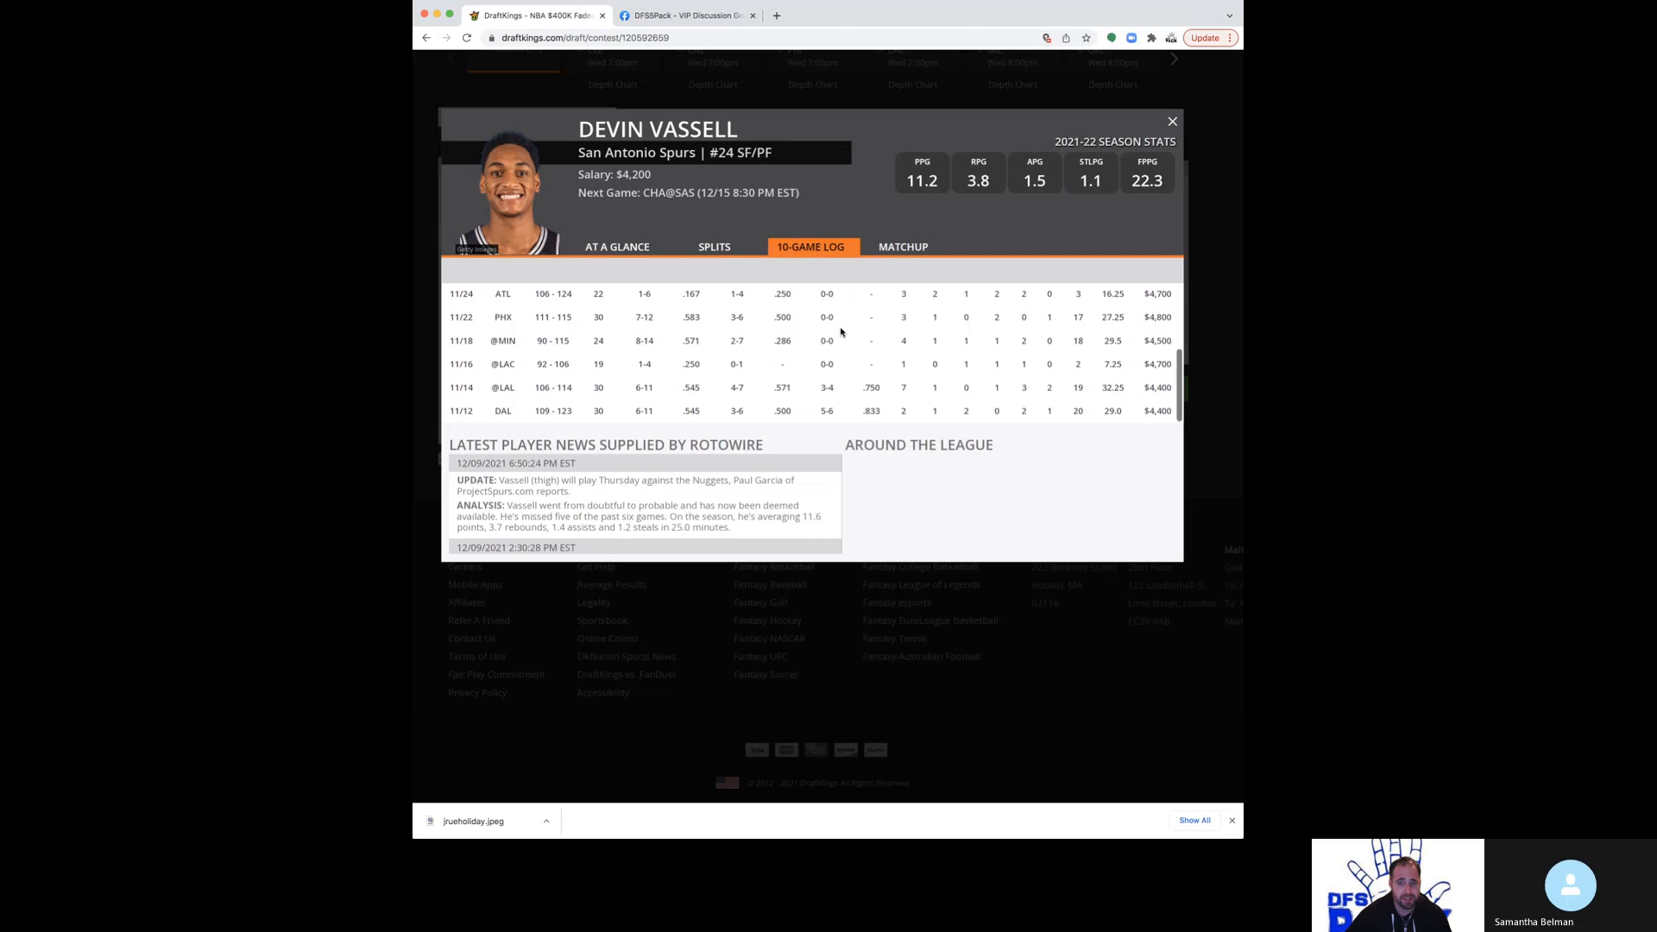
{"action": "scroll", "scroll_direction": "up", "scroll_amount": 3}
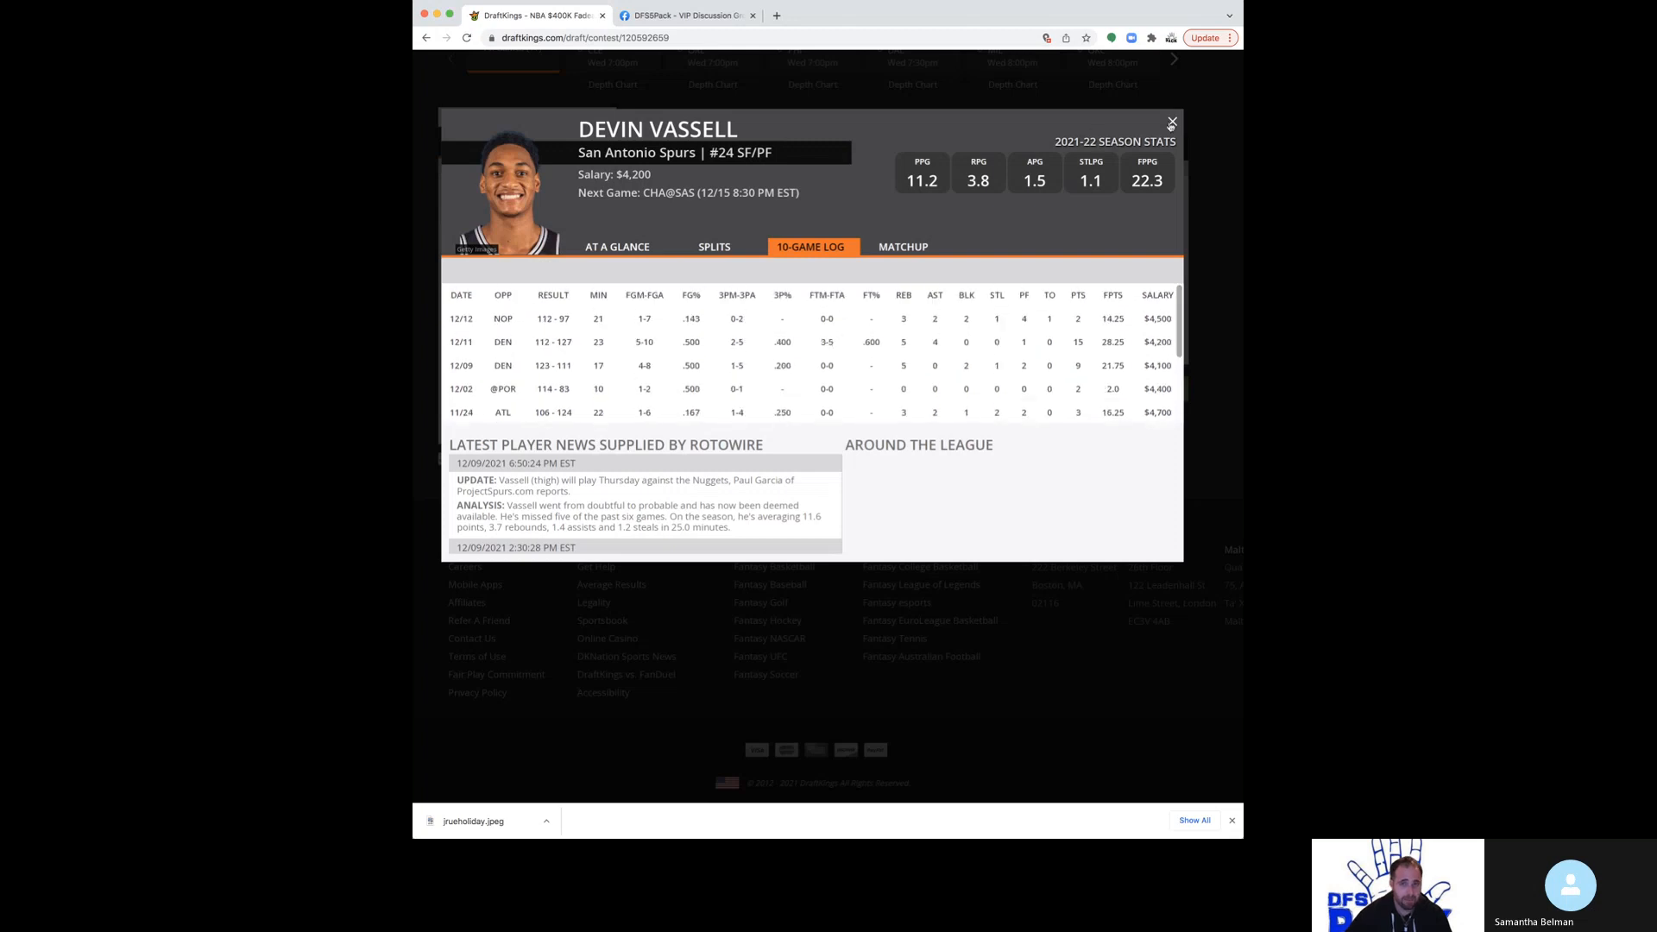
{"action": "left_click", "coordinate": [1171, 125]}
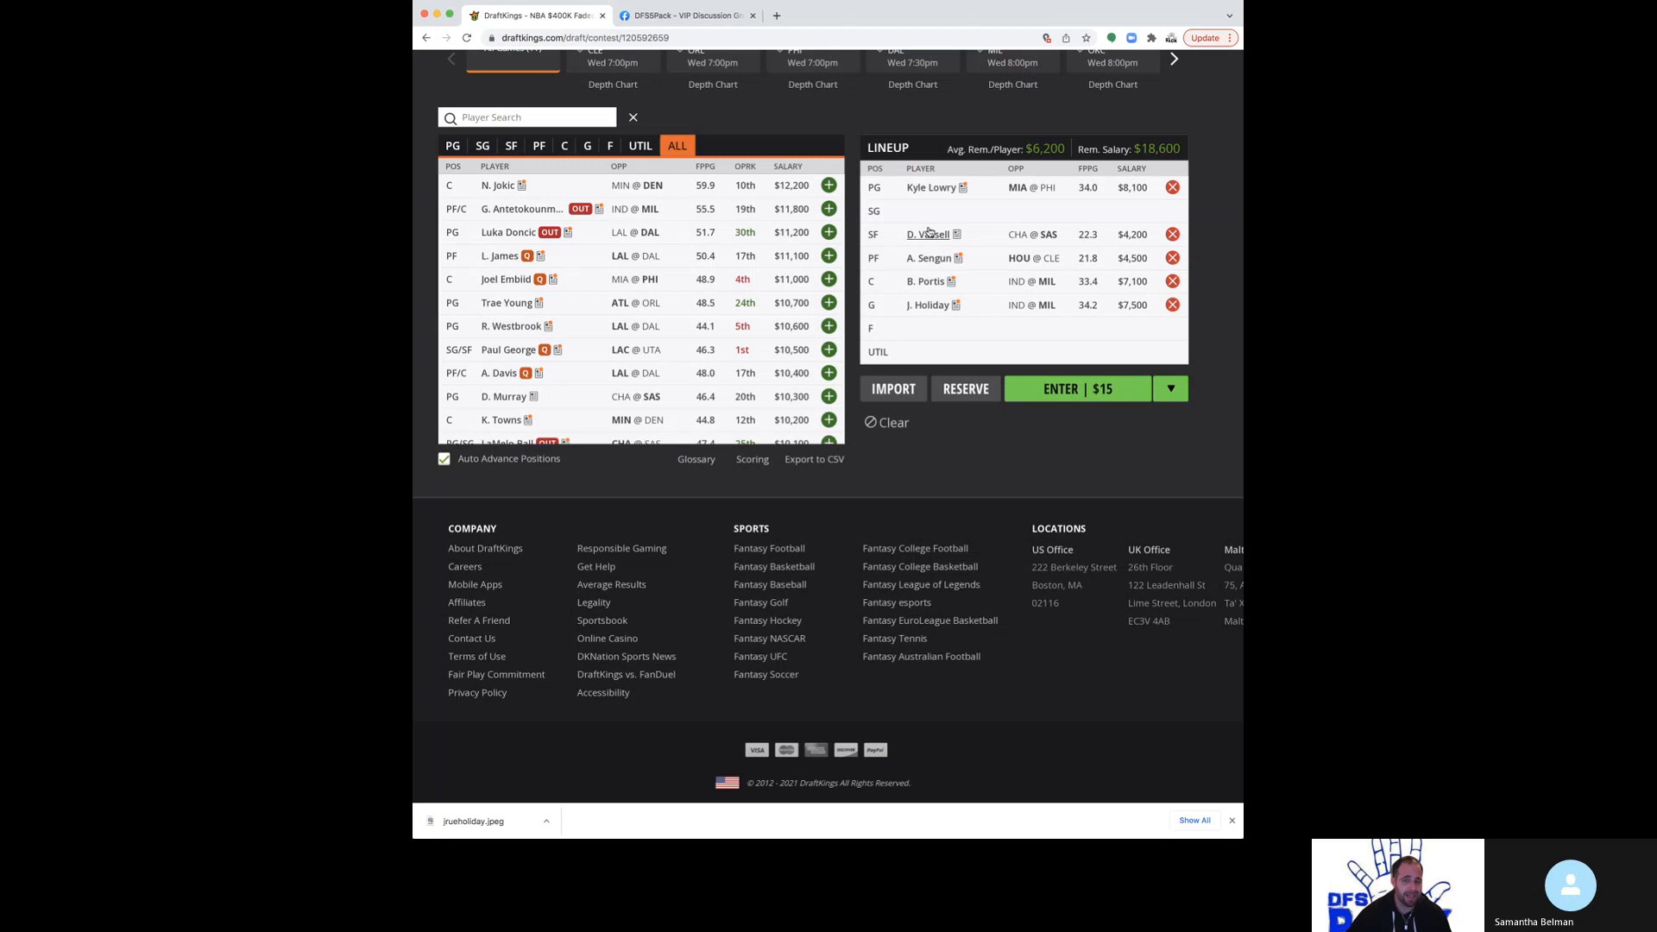
{"action": "mouse_move", "coordinate": [859, 308]}
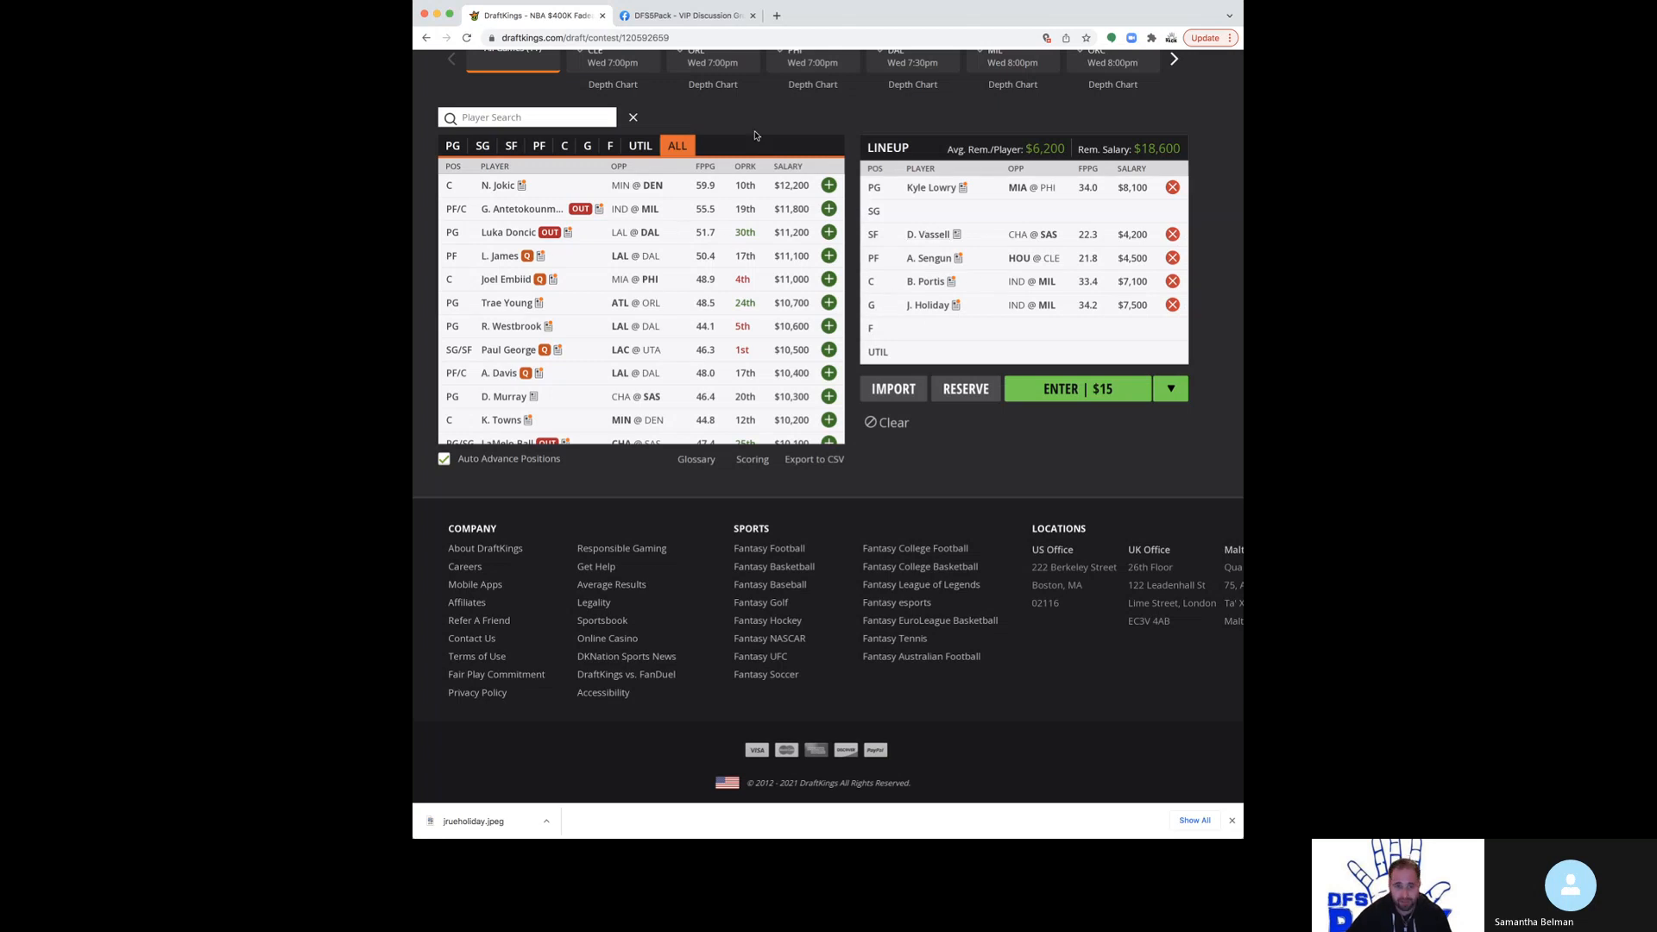
{"action": "mouse_move", "coordinate": [628, 236]}
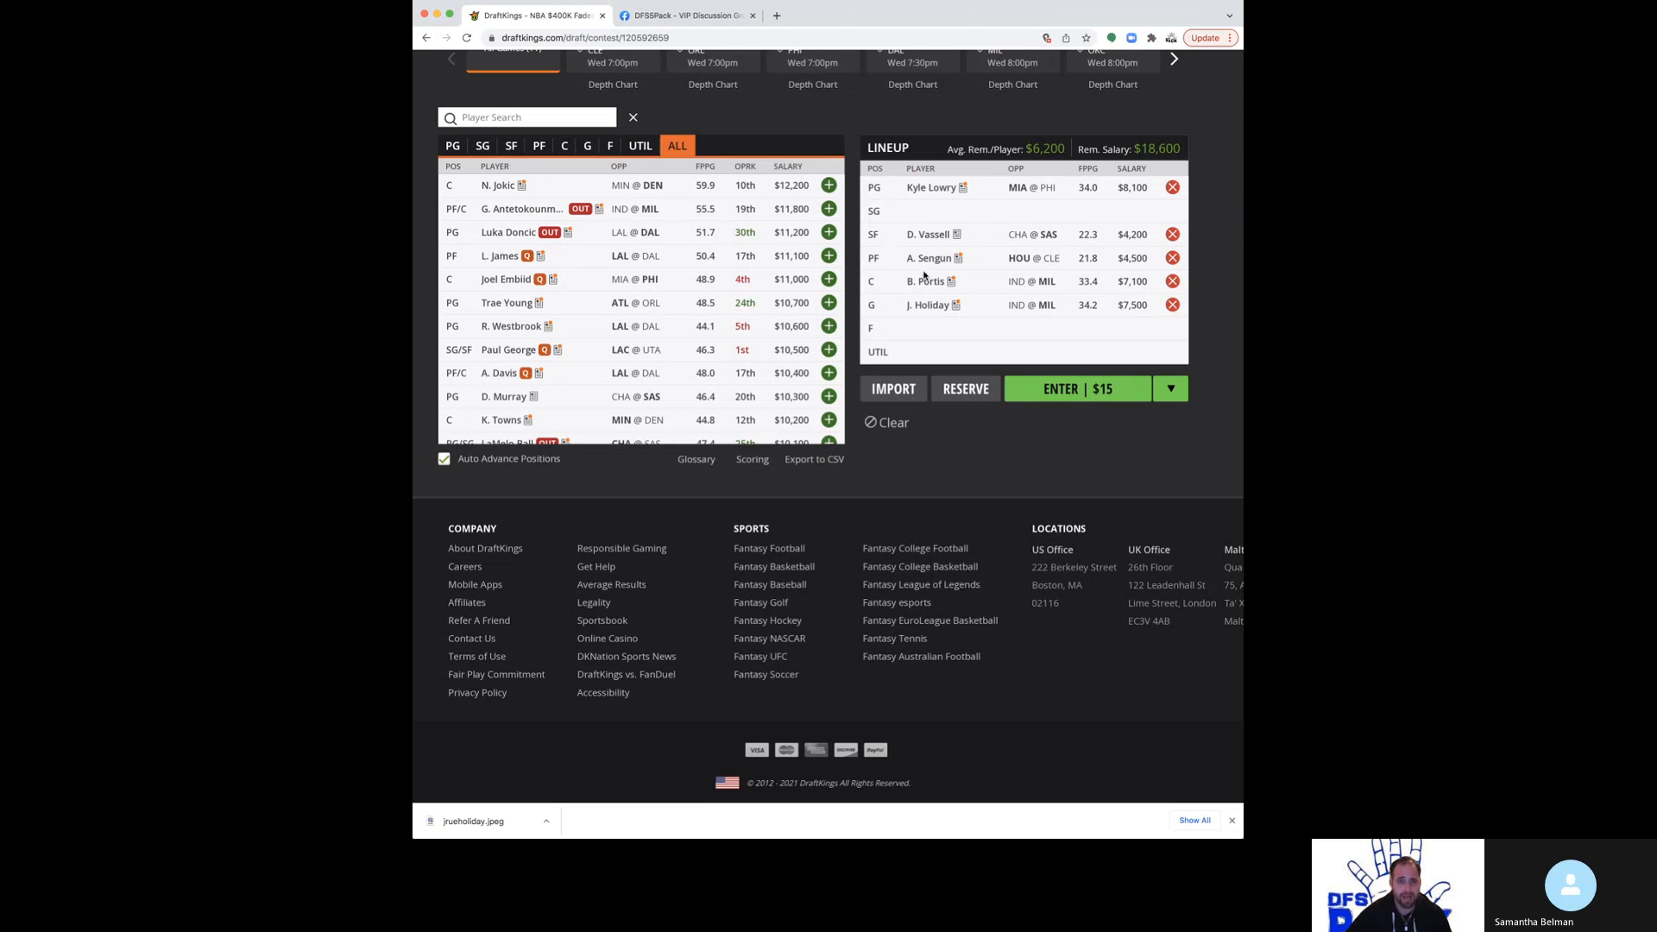
{"action": "left_click", "coordinate": [935, 257]}
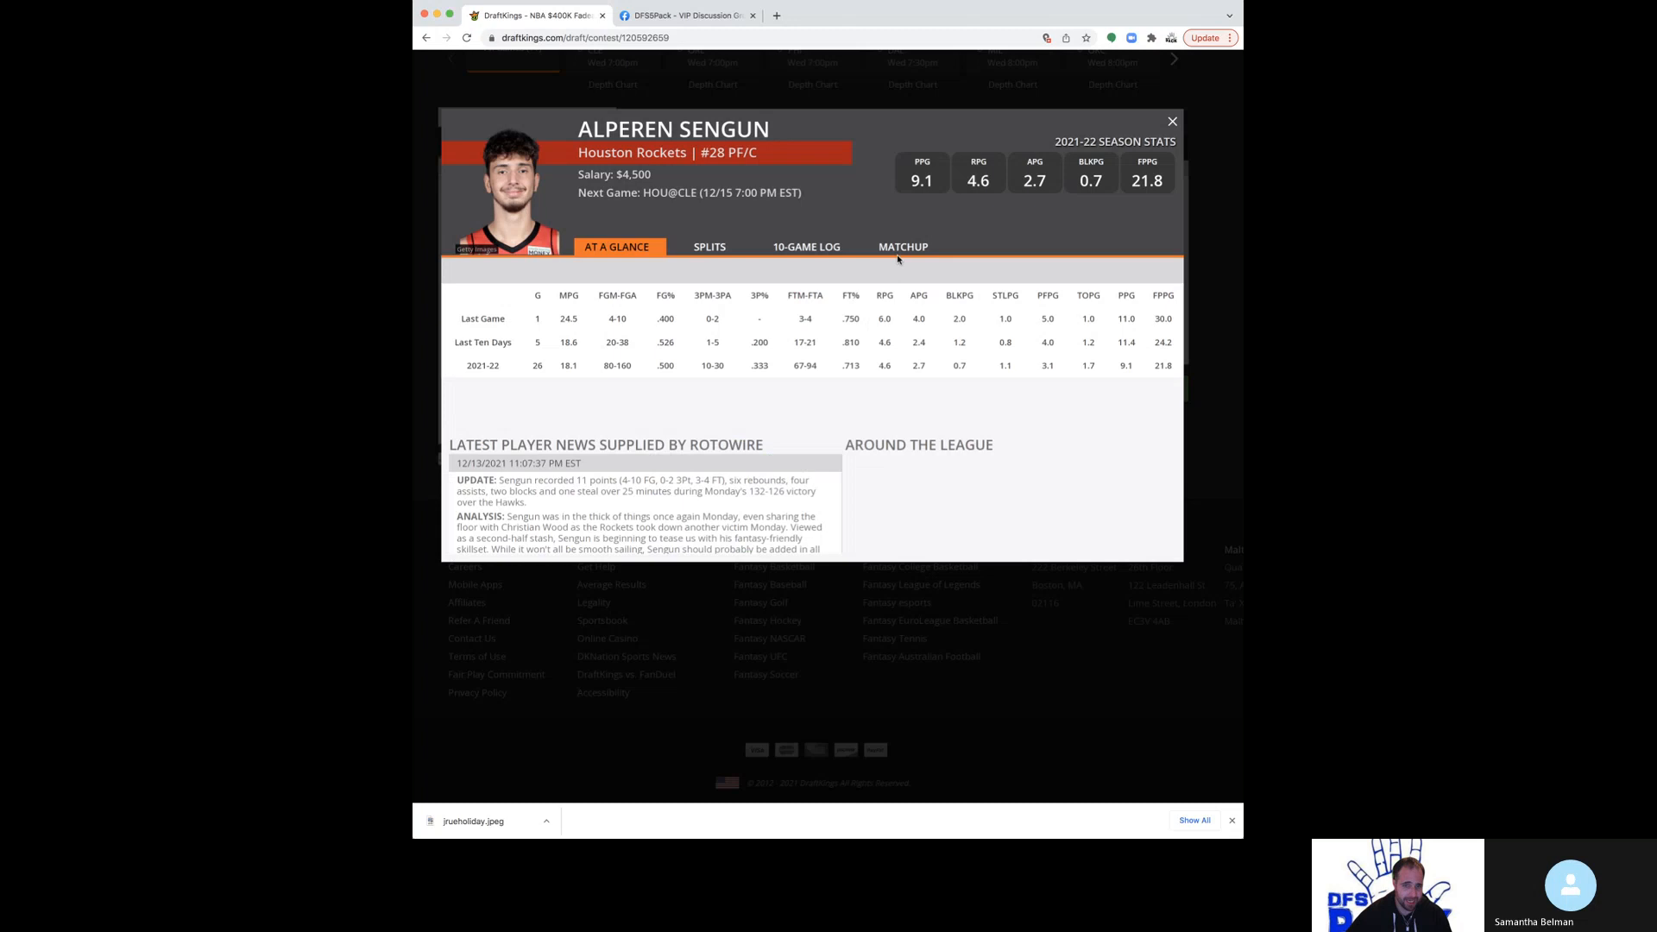
{"action": "left_click", "coordinate": [810, 247]}
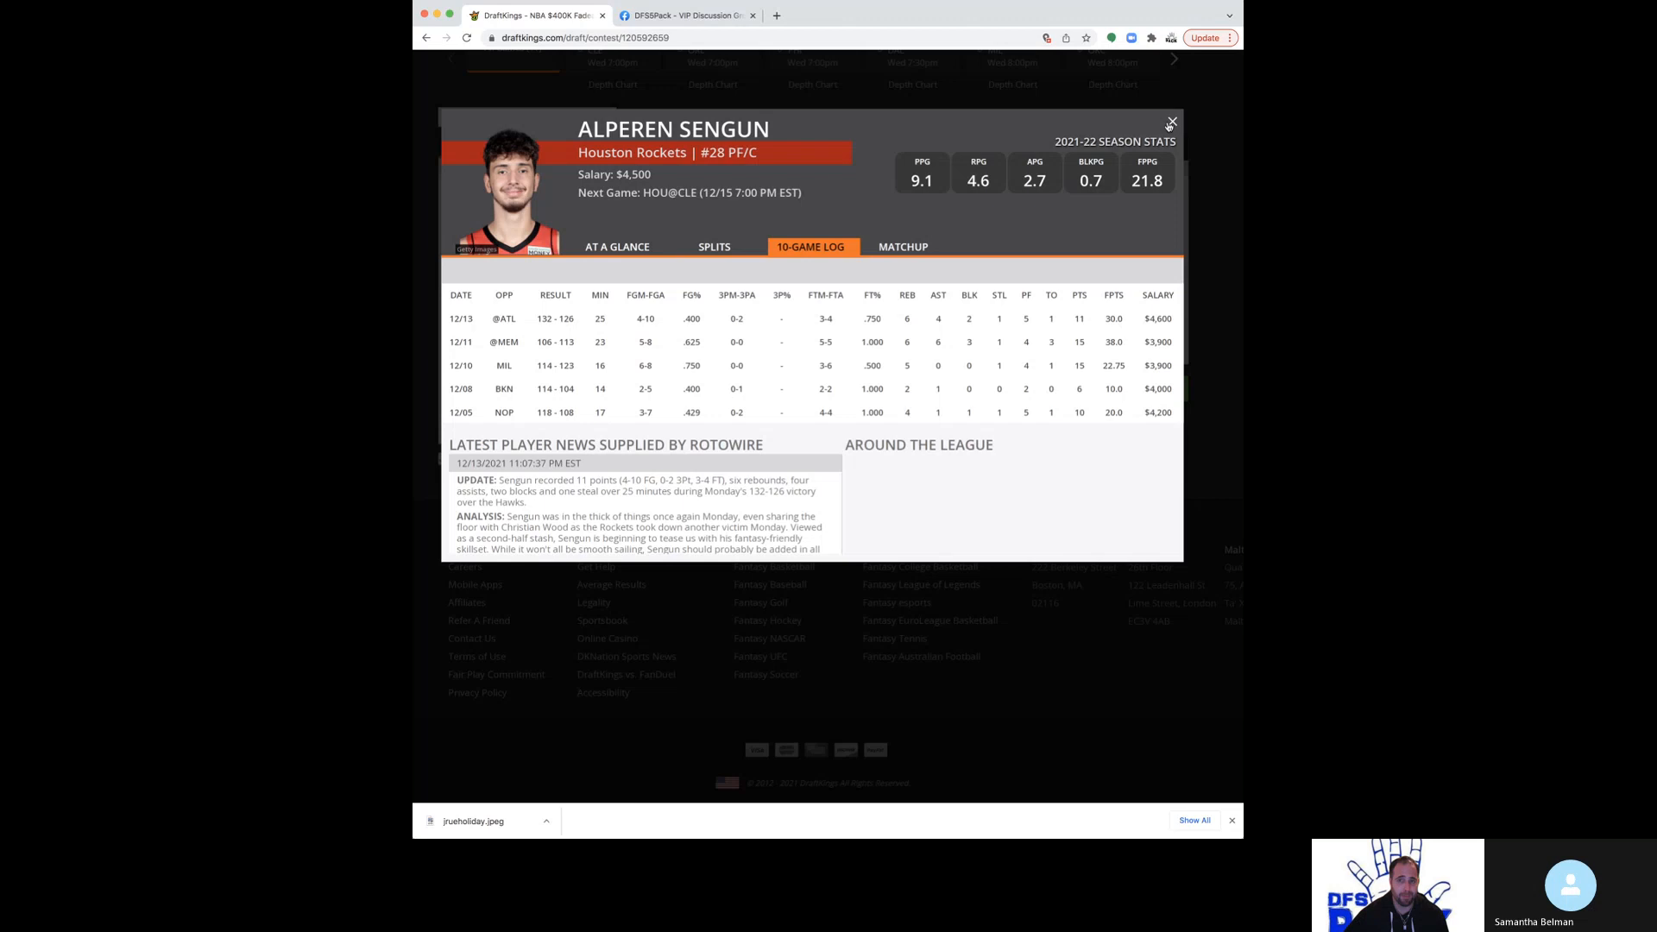
{"action": "left_click", "coordinate": [1170, 124]}
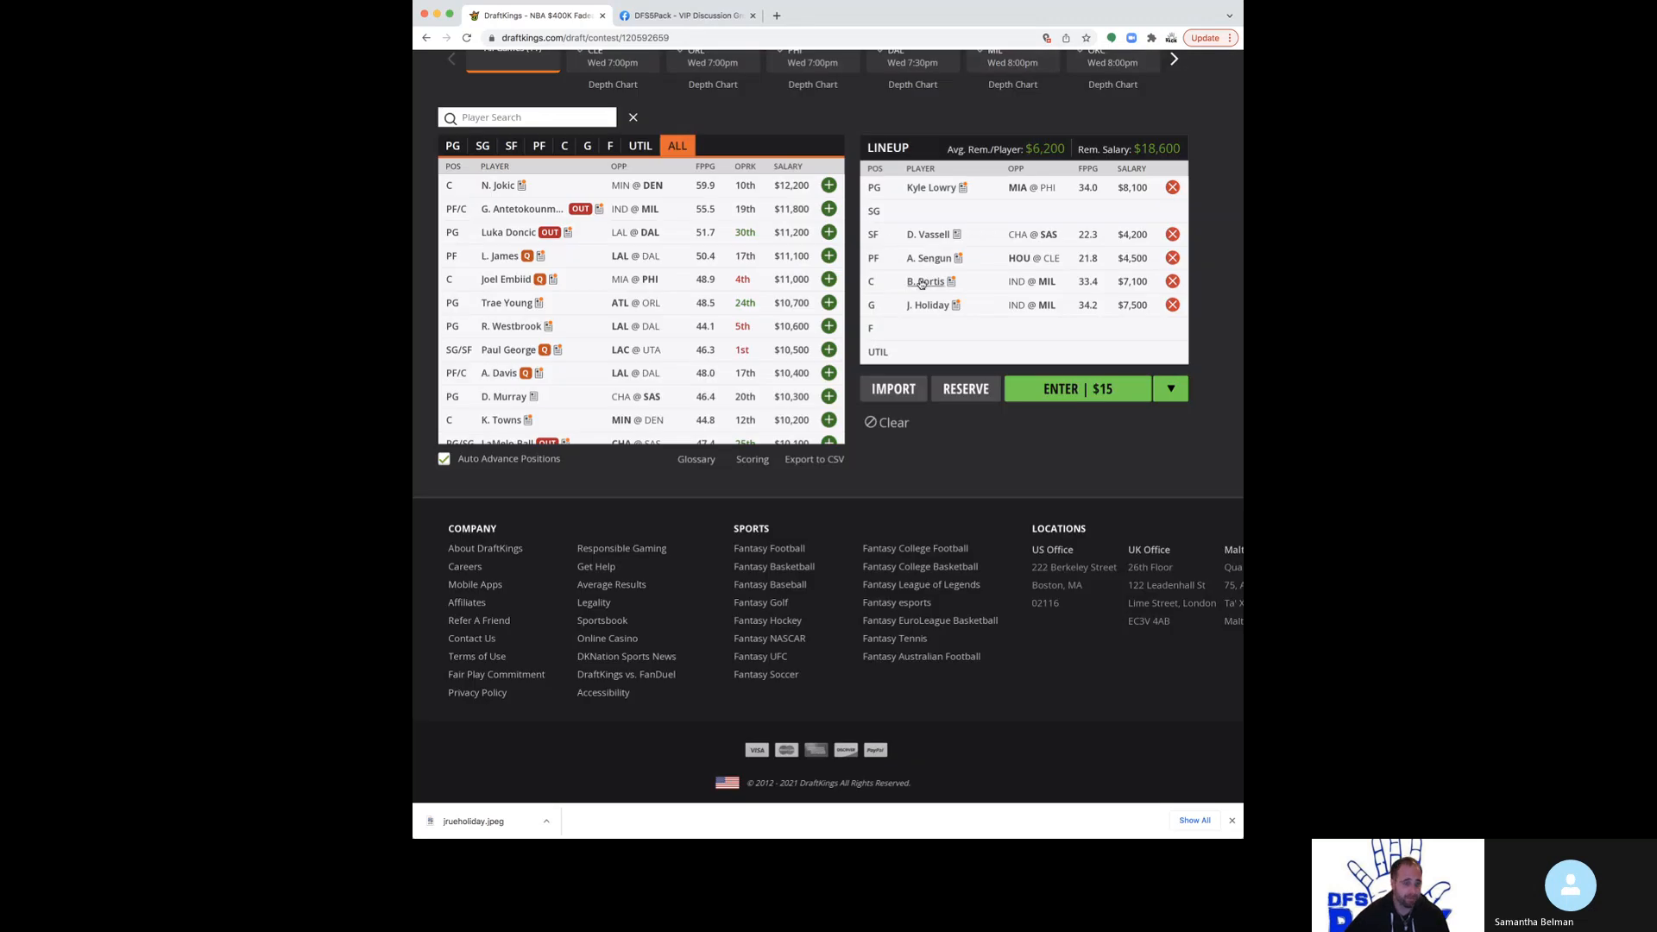
- Review Bobby Portis's 10-game log with game results and fantasy points
{"action": "left_click", "coordinate": [923, 281]}
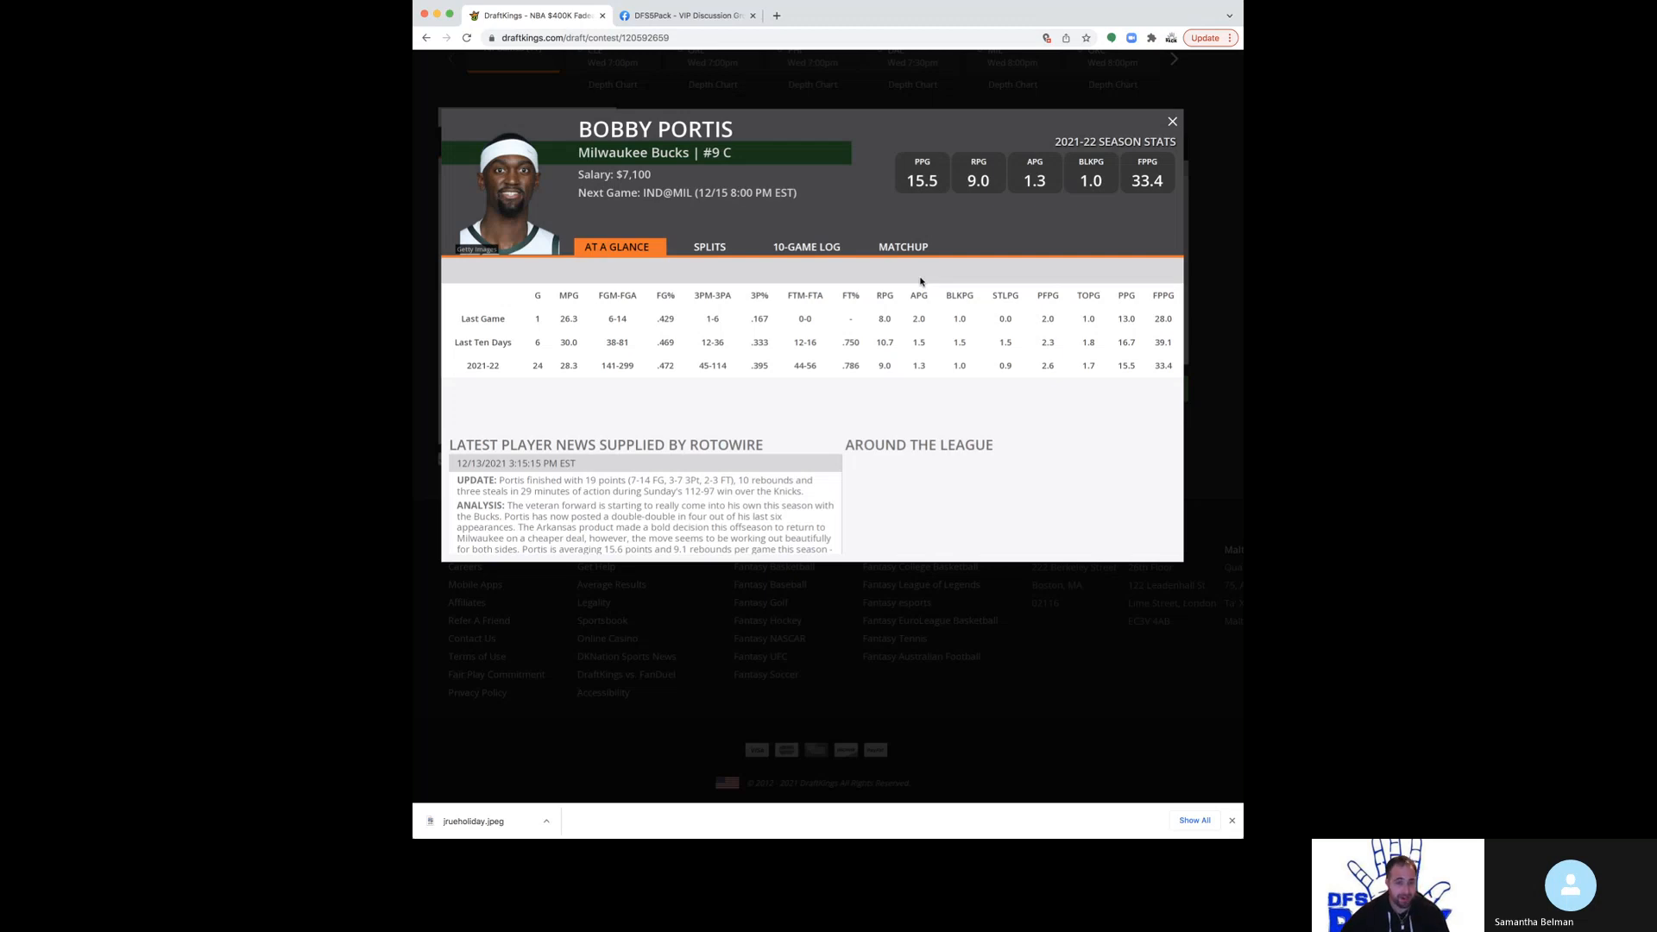
{"action": "mouse_move", "coordinate": [841, 263]}
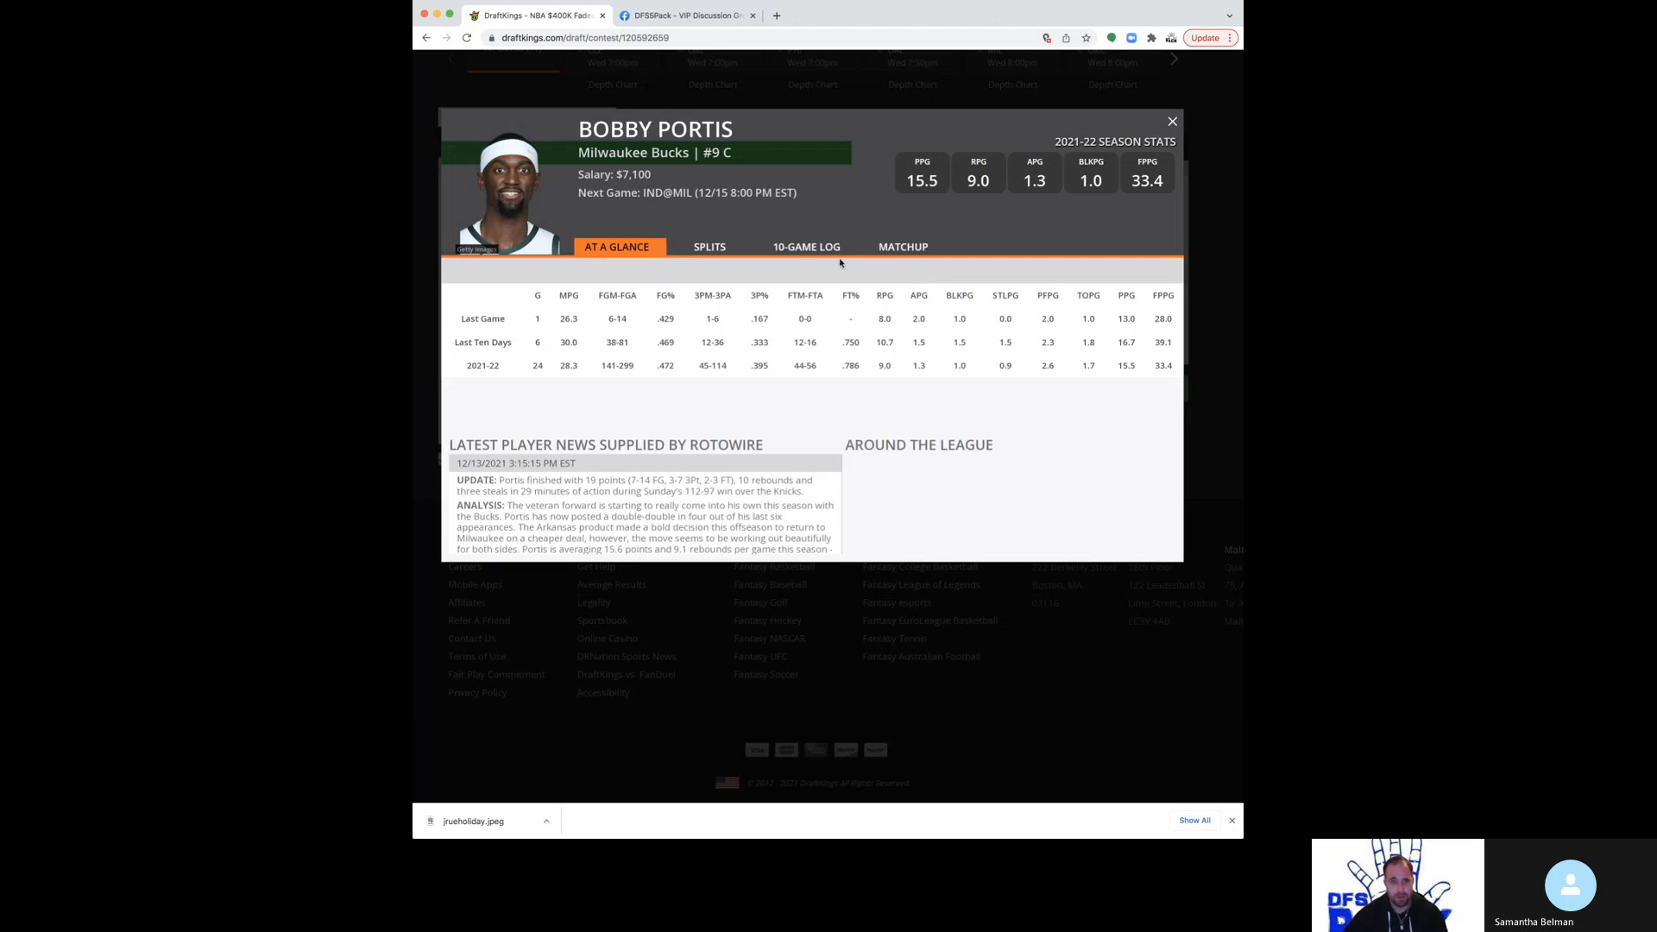
{"action": "mouse_move", "coordinate": [680, 219]}
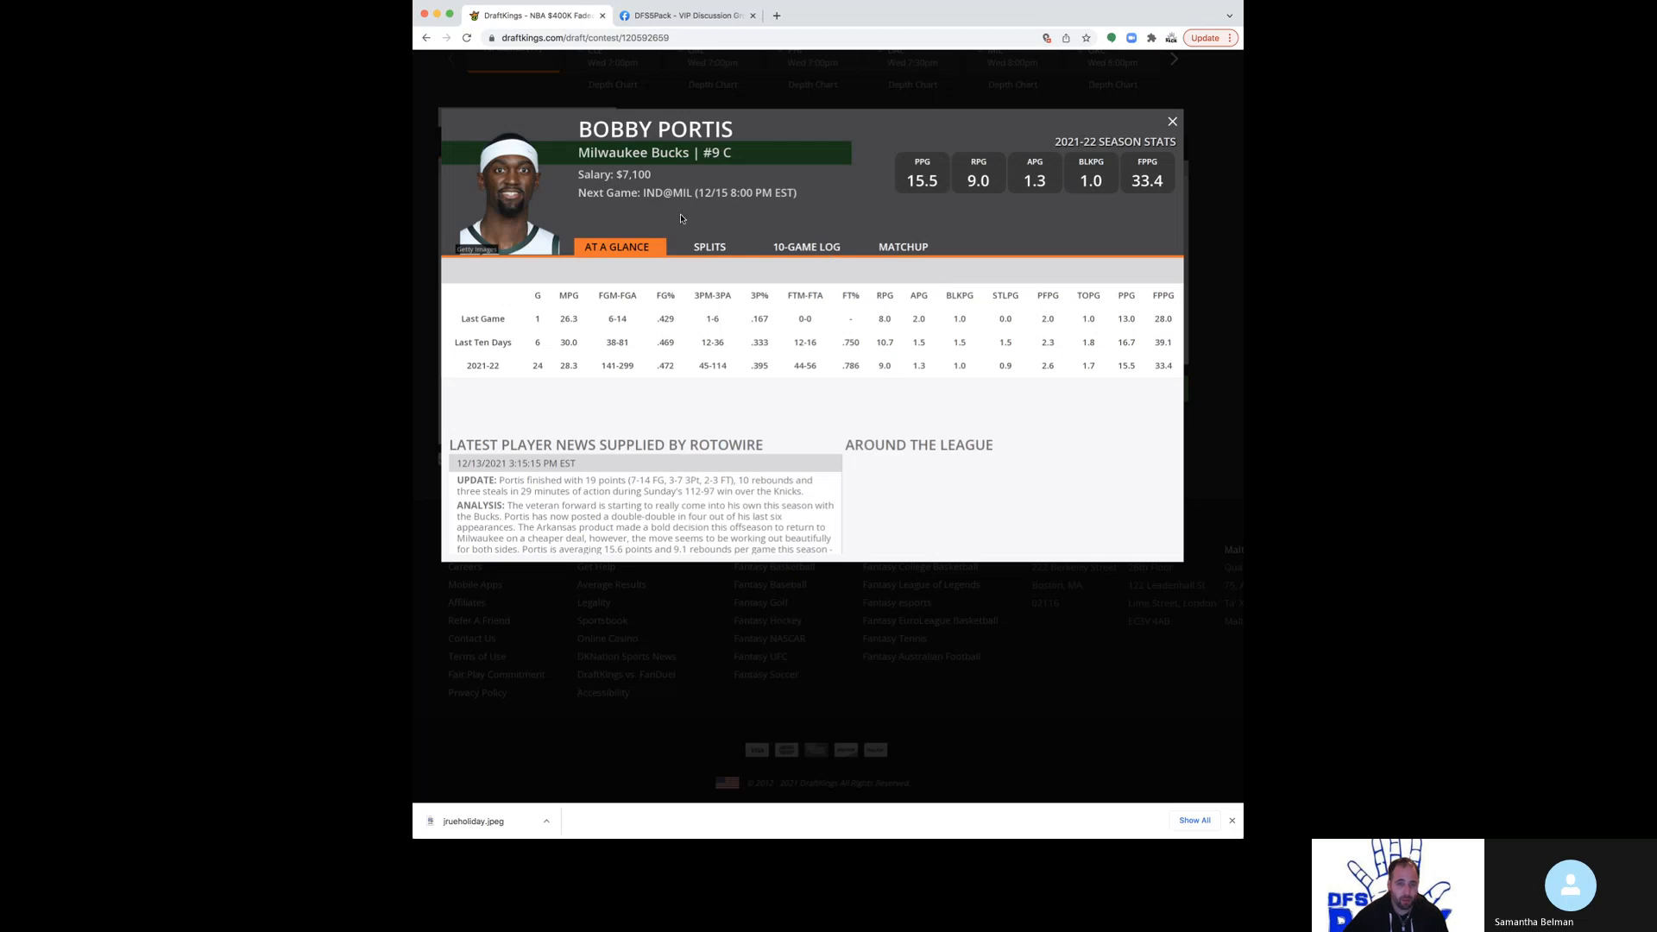
{"action": "mouse_move", "coordinate": [1194, 124]}
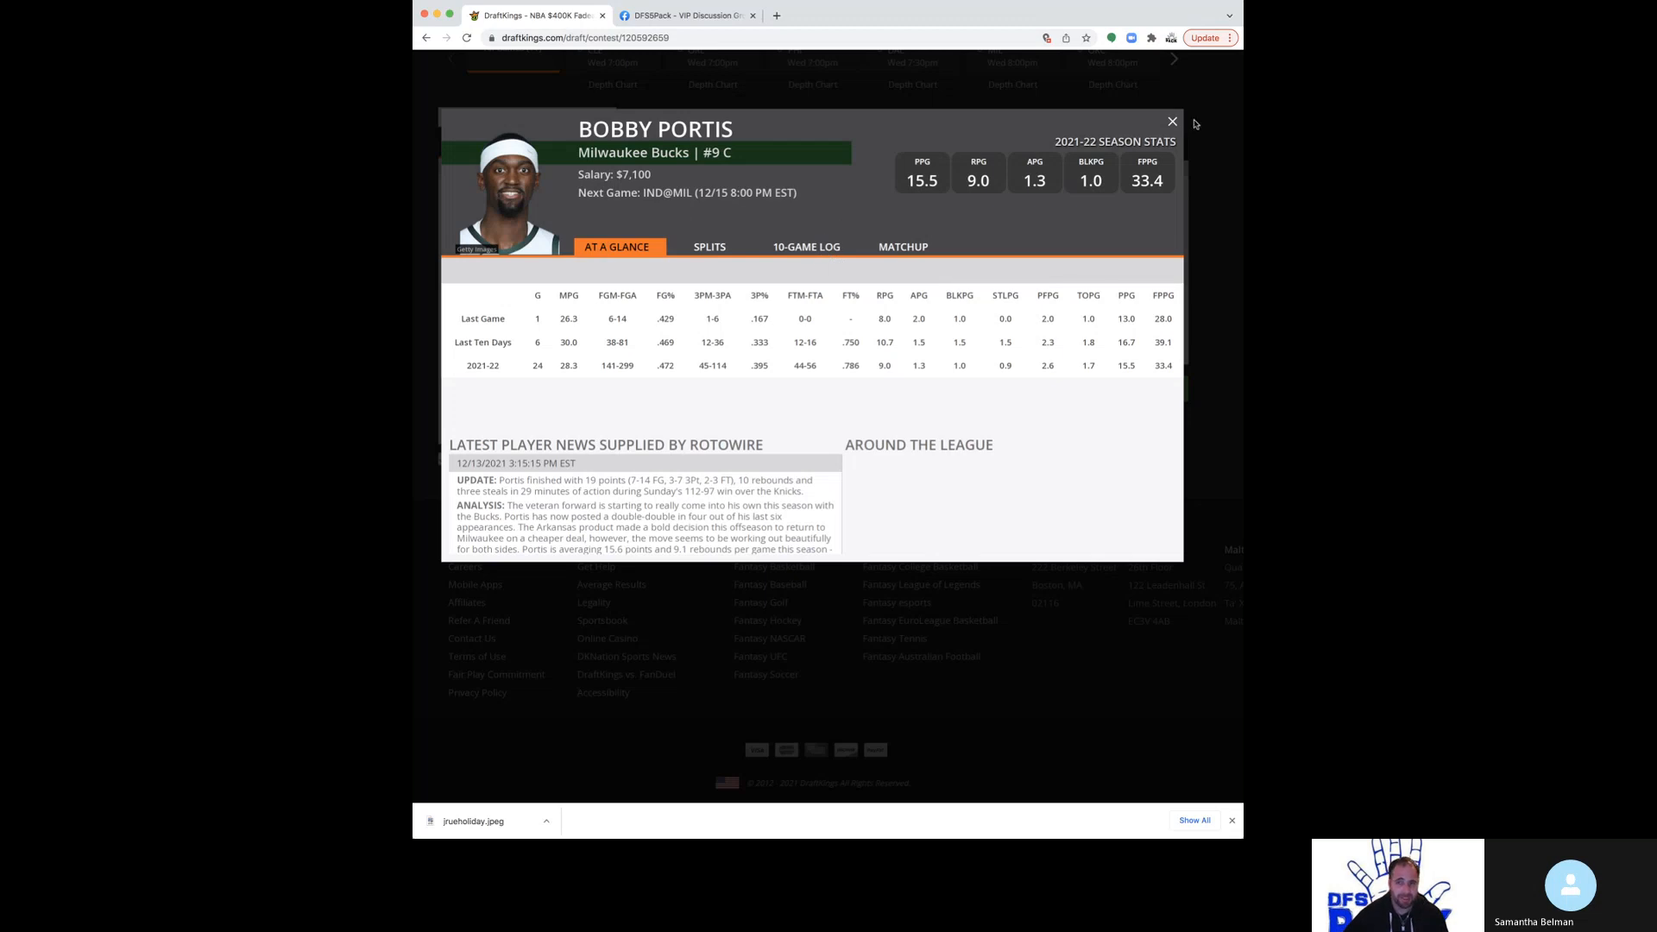
{"action": "mouse_move", "coordinate": [796, 262]}
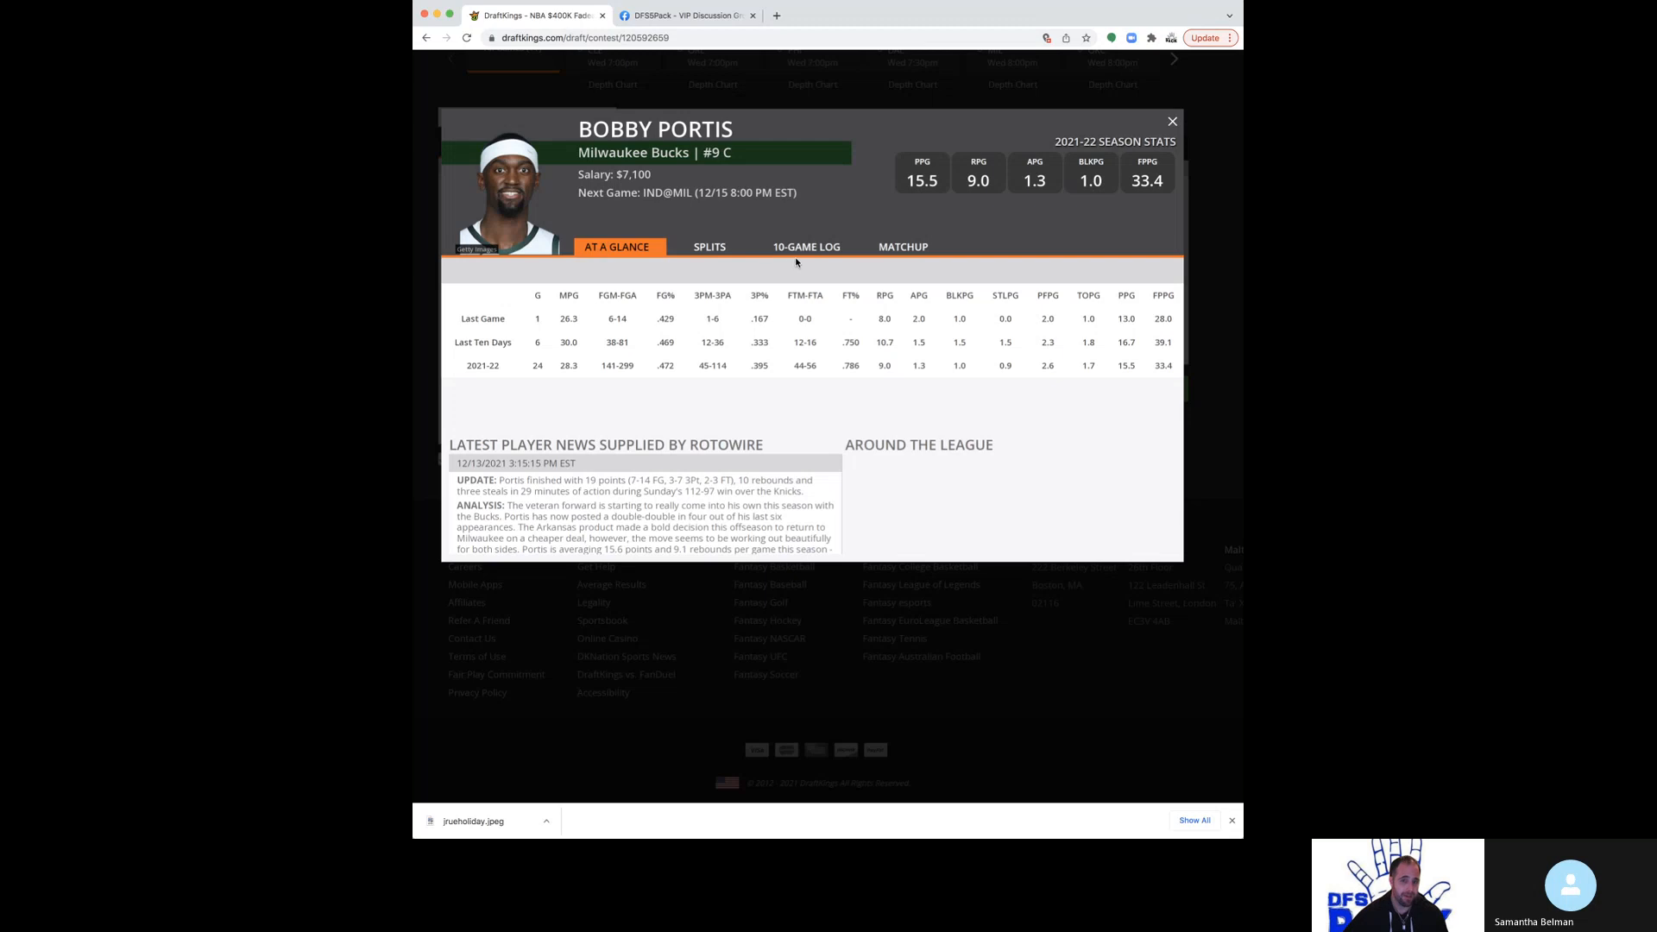
{"action": "left_click", "coordinate": [810, 247]}
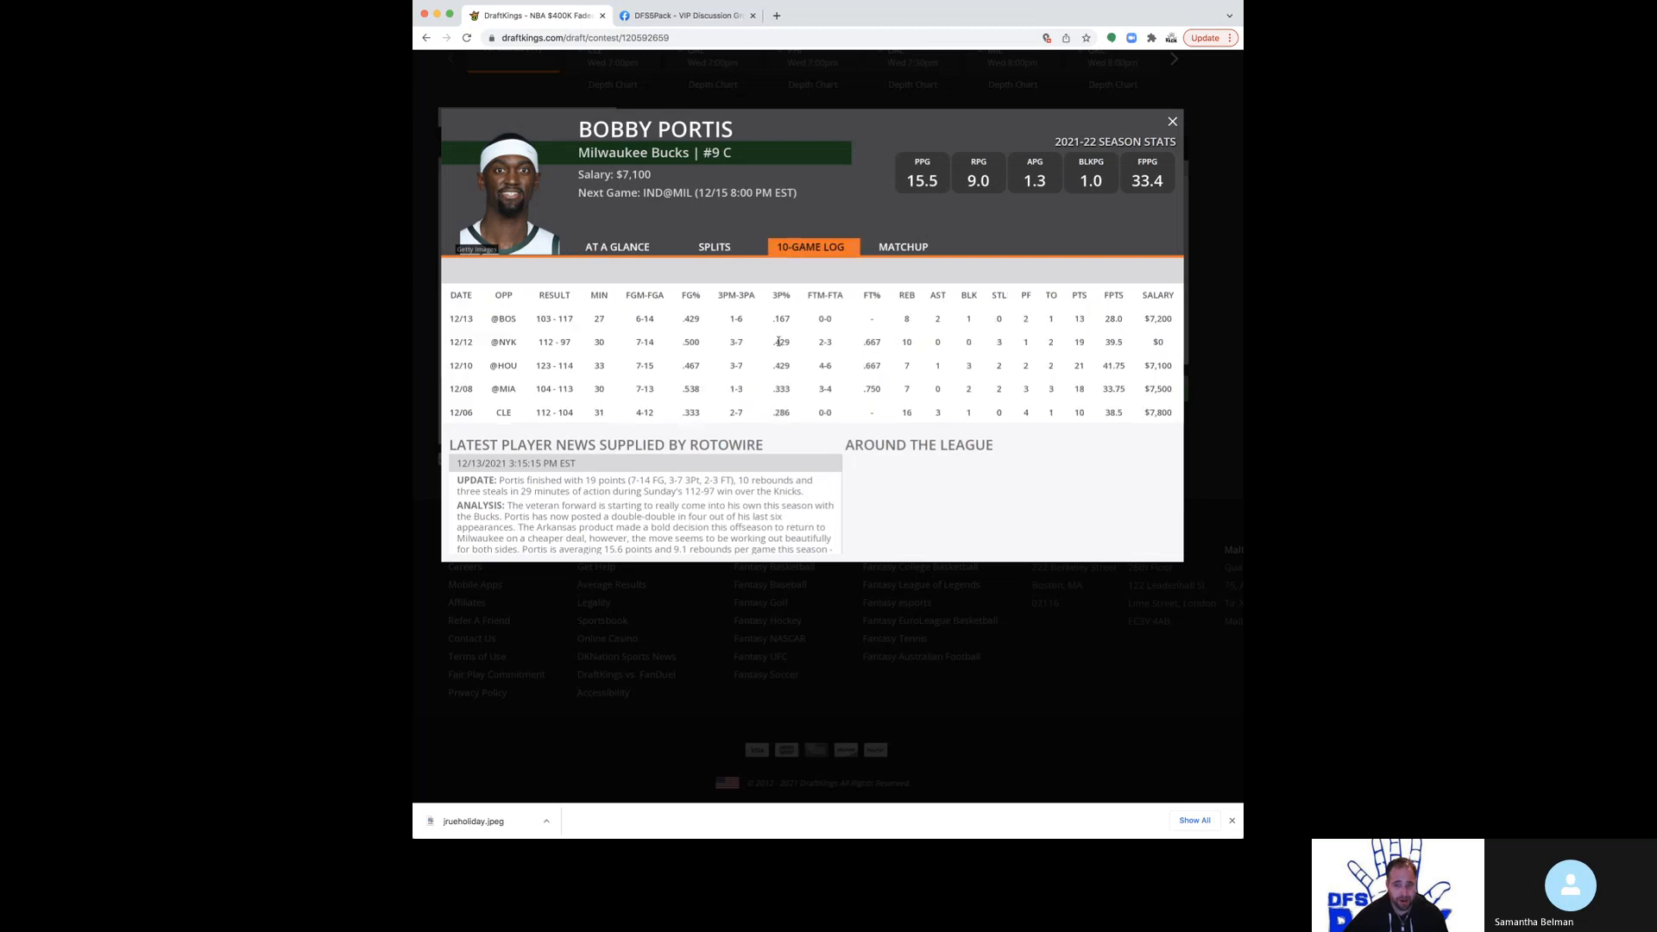
{"action": "scroll", "scroll_direction": "down", "scroll_amount": 3}
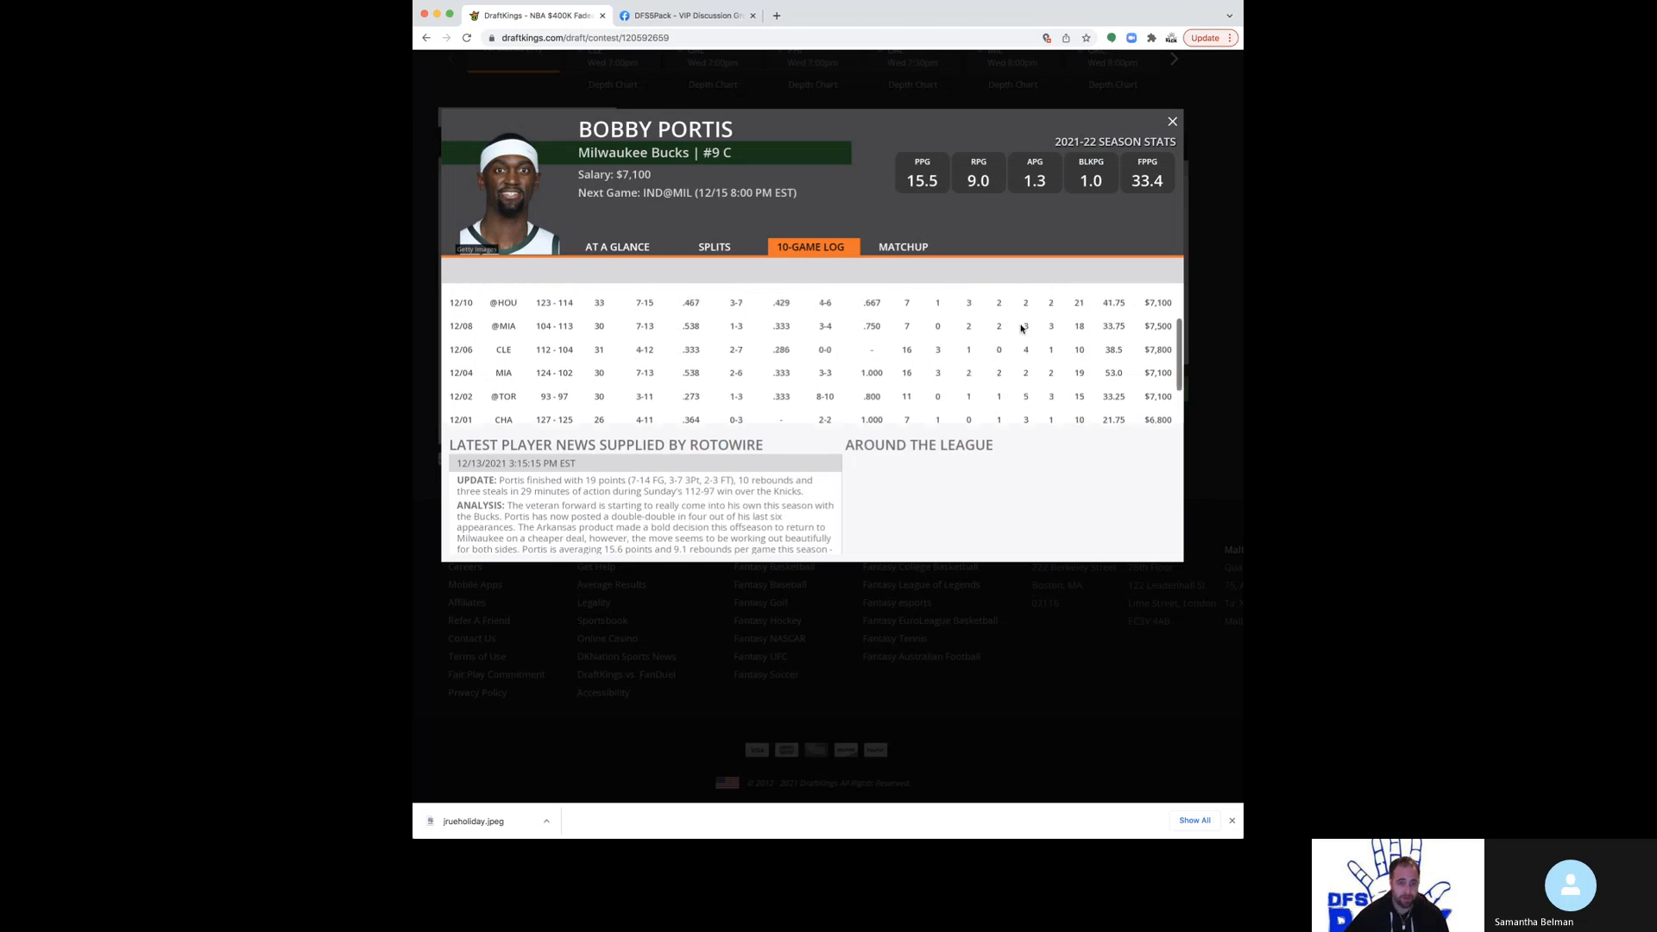
{"action": "scroll", "scroll_direction": "up", "scroll_amount": 3}
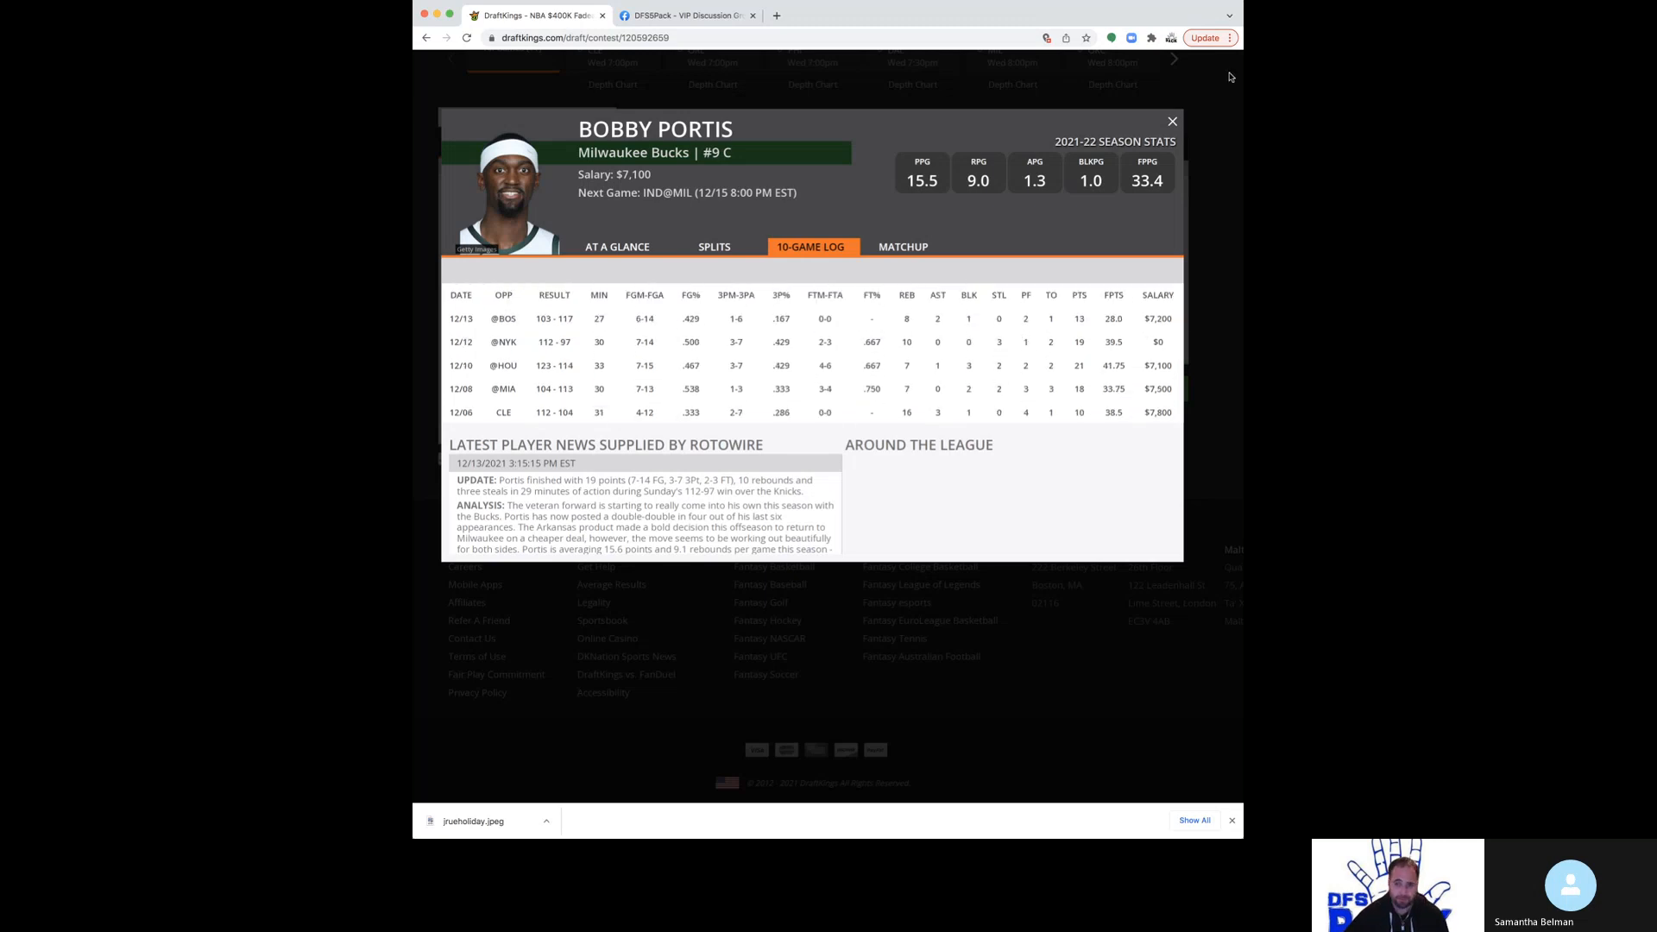
{"action": "mouse_move", "coordinate": [903, 86]}
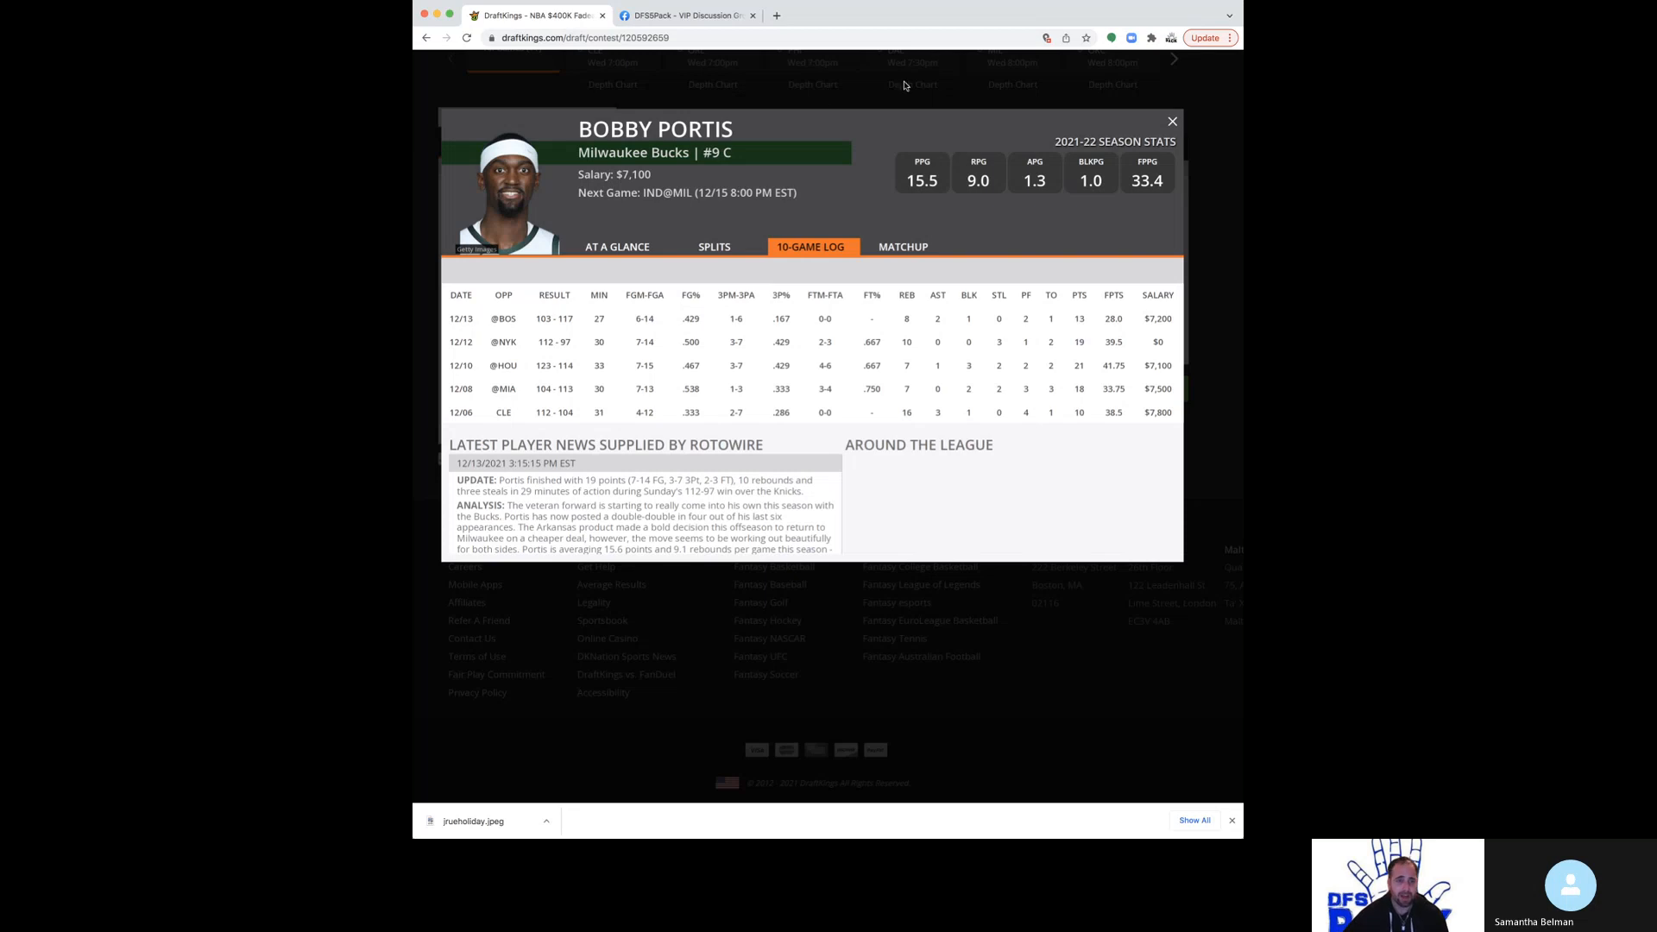
{"action": "mouse_move", "coordinate": [830, 131]}
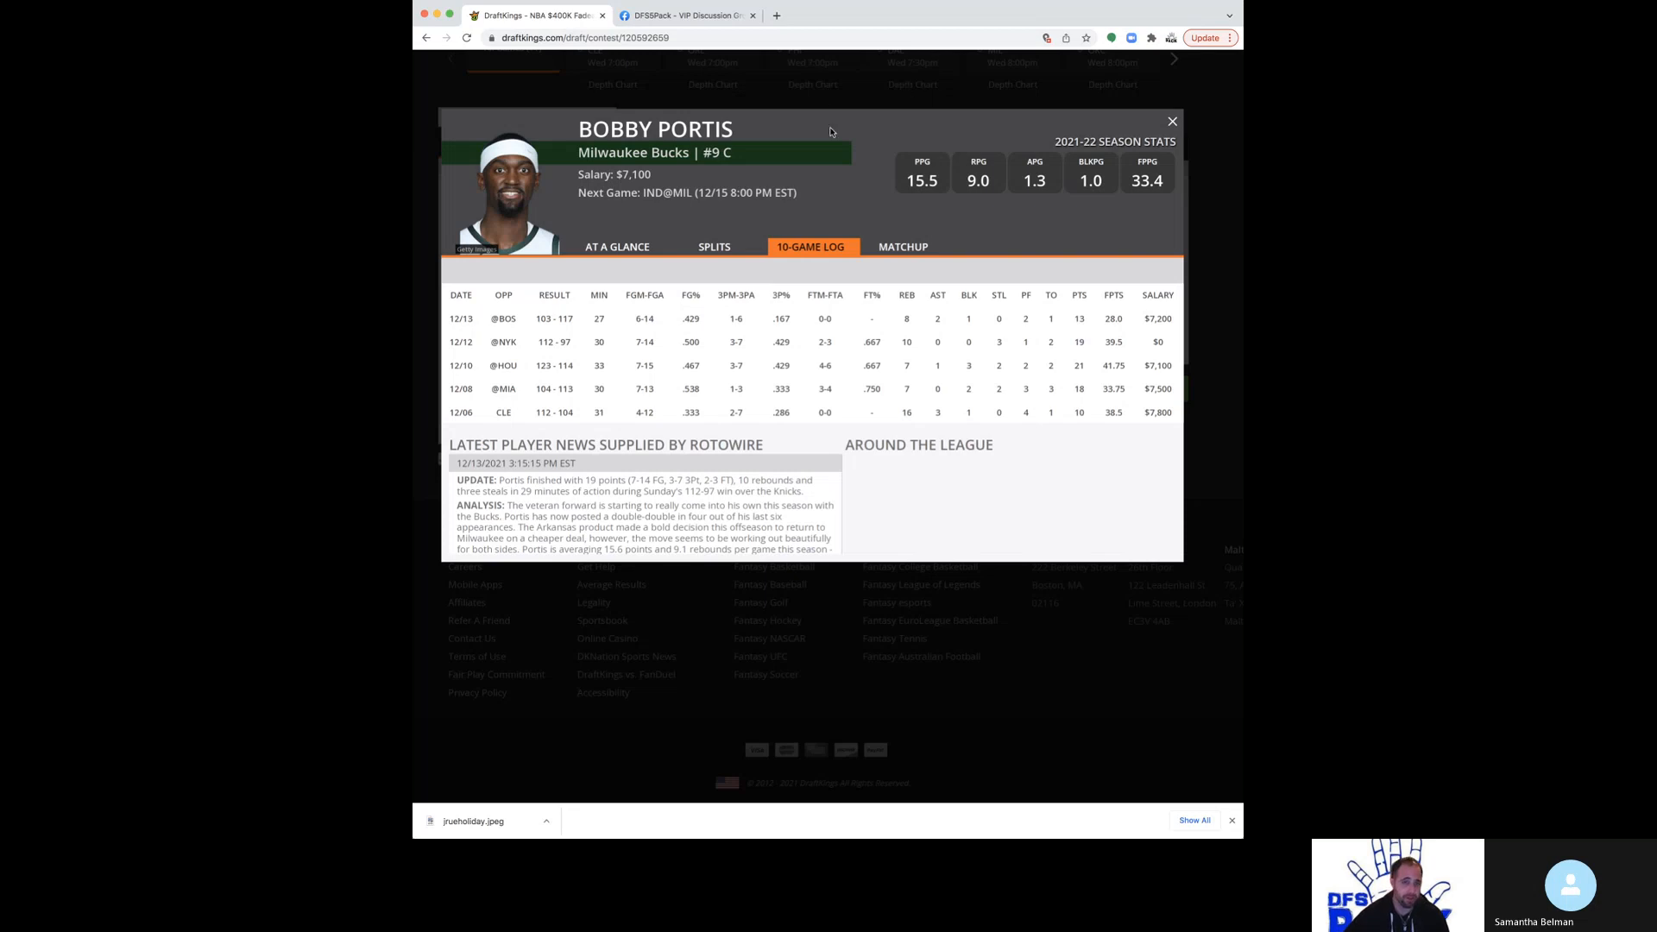
{"action": "mouse_move", "coordinate": [815, 176]}
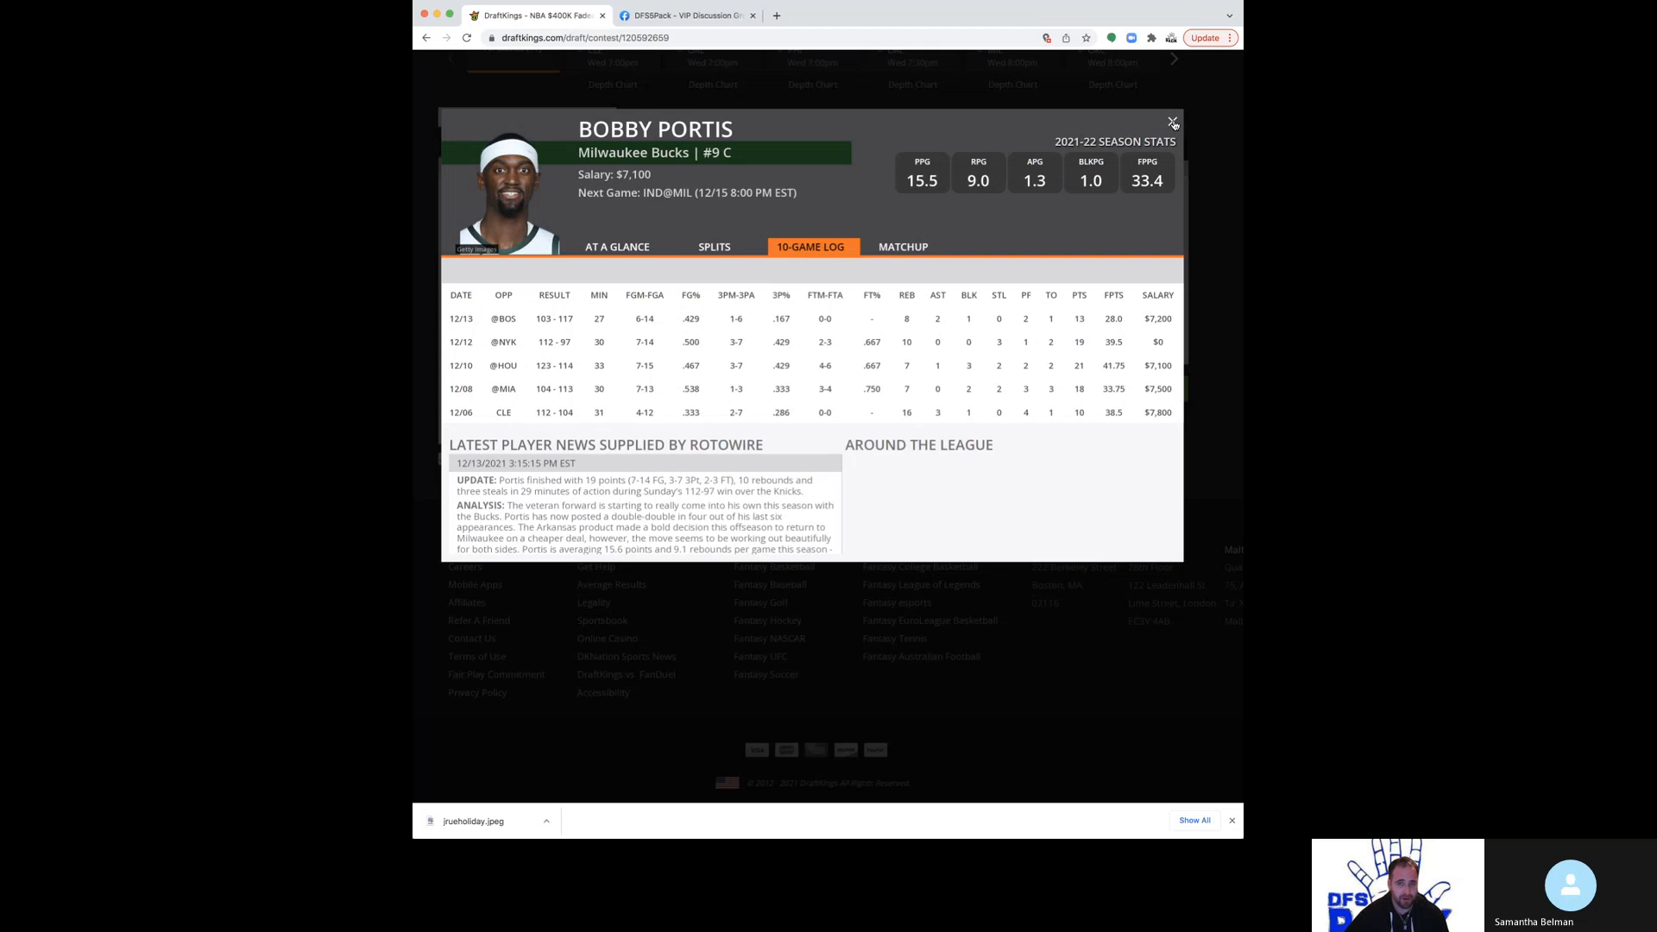
- Close Bobby Portis's stats card to return to the five-pick lineup page
{"action": "left_click", "coordinate": [1171, 122]}
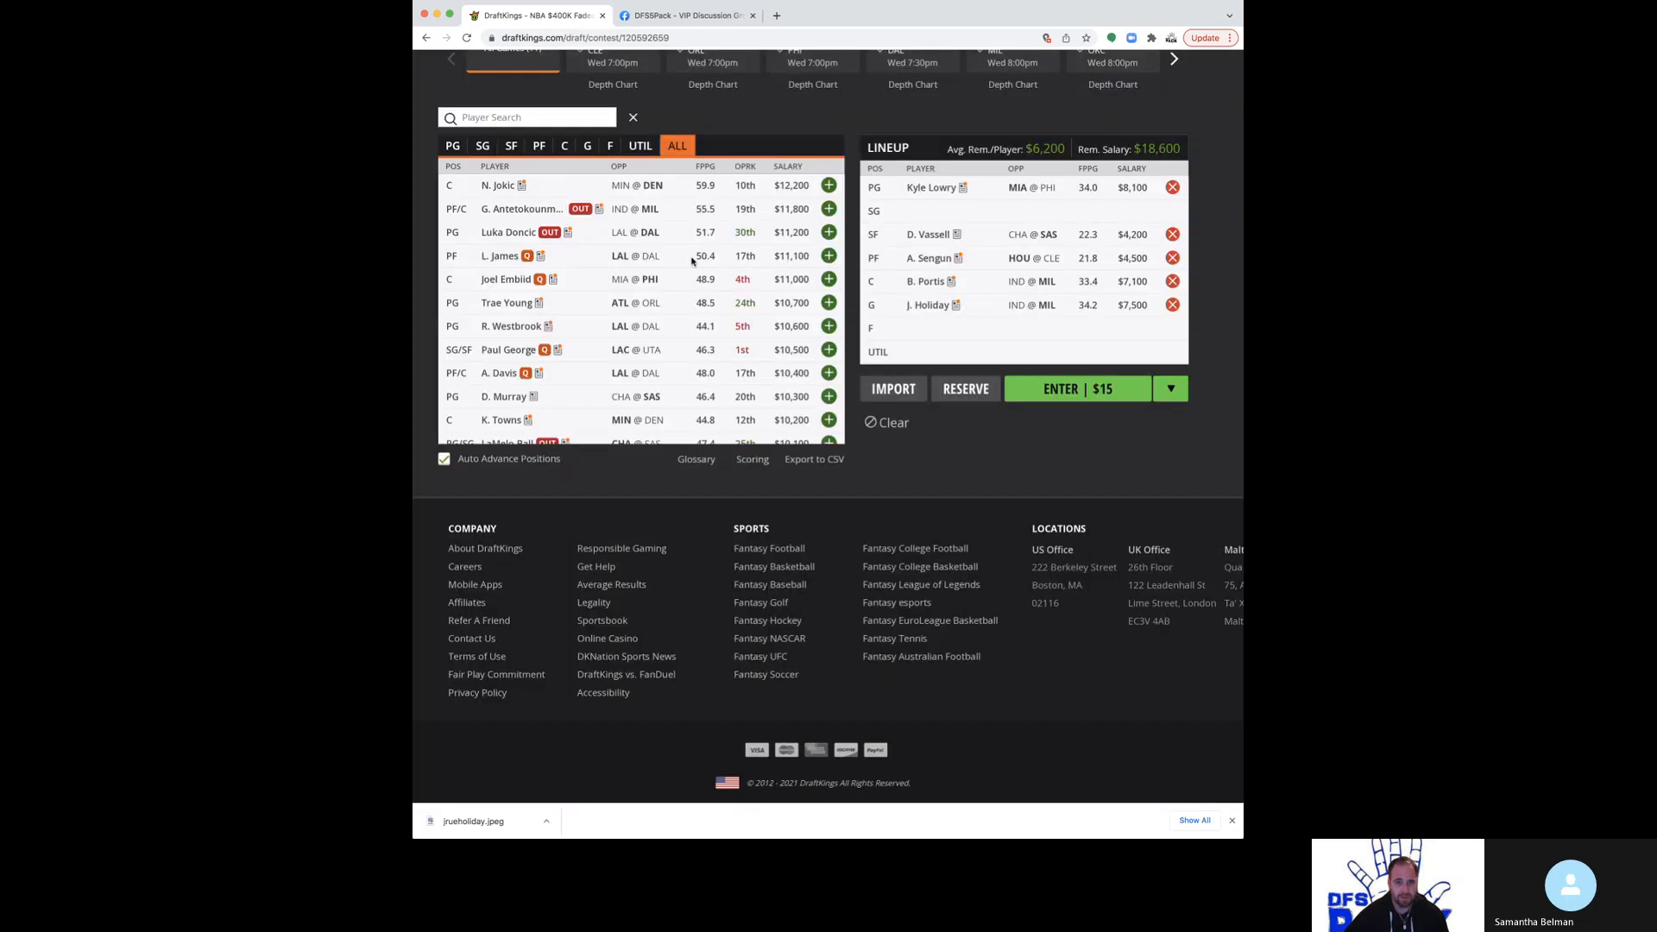
{"action": "mouse_move", "coordinate": [706, 249]}
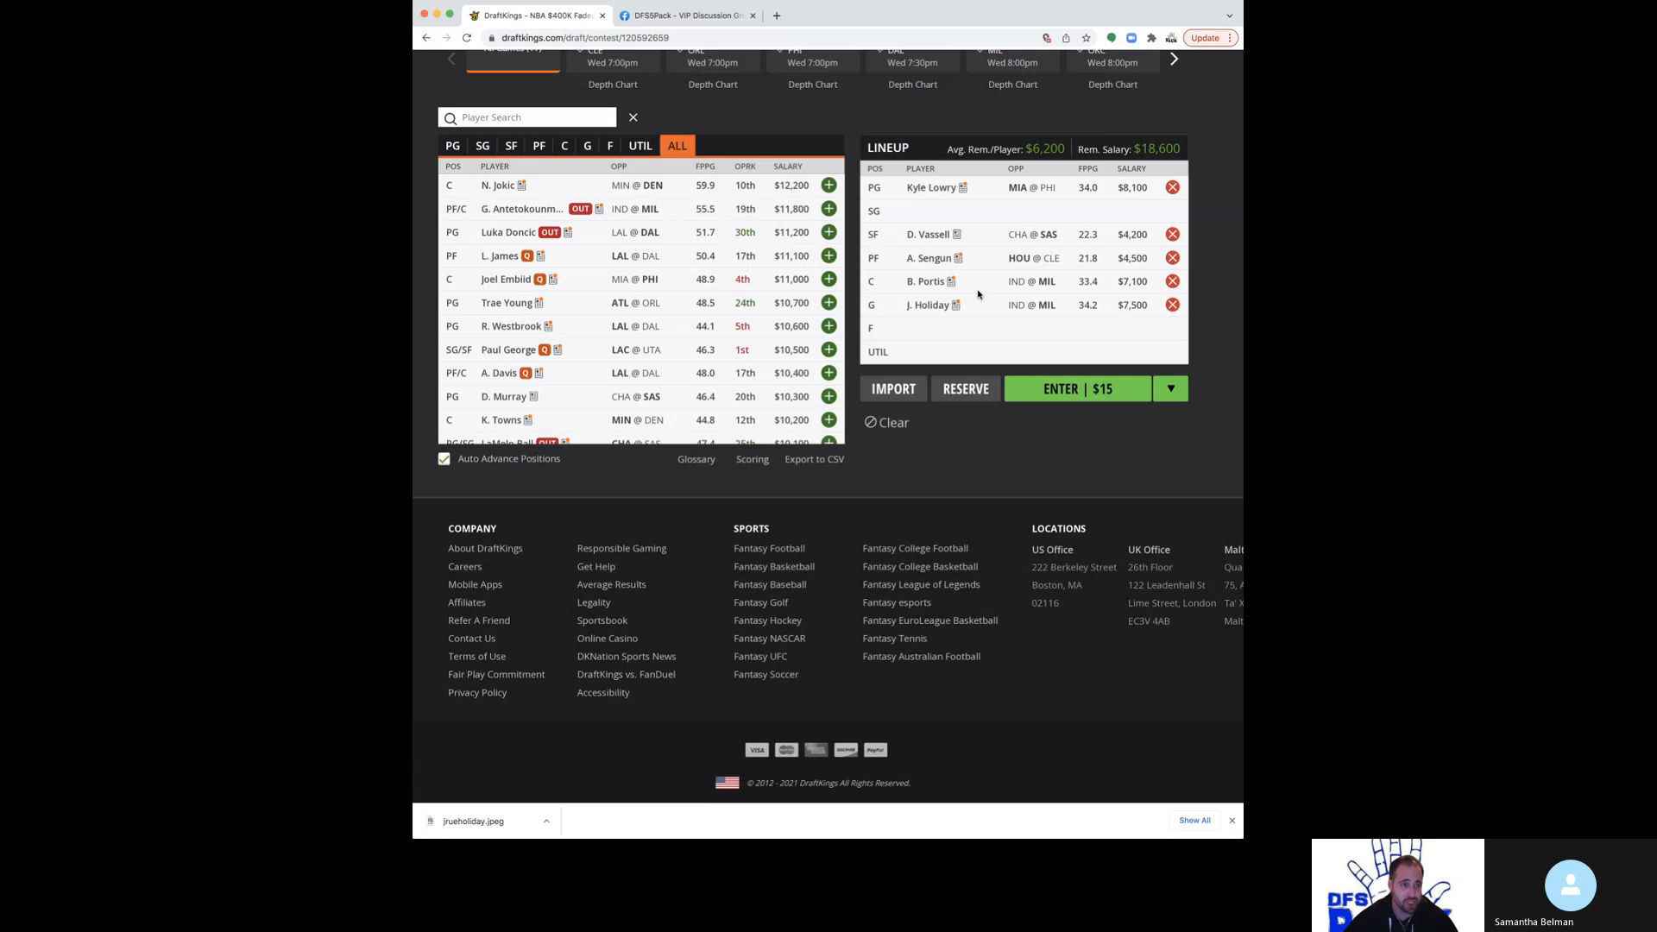
{"action": "mouse_move", "coordinate": [812, 25]}
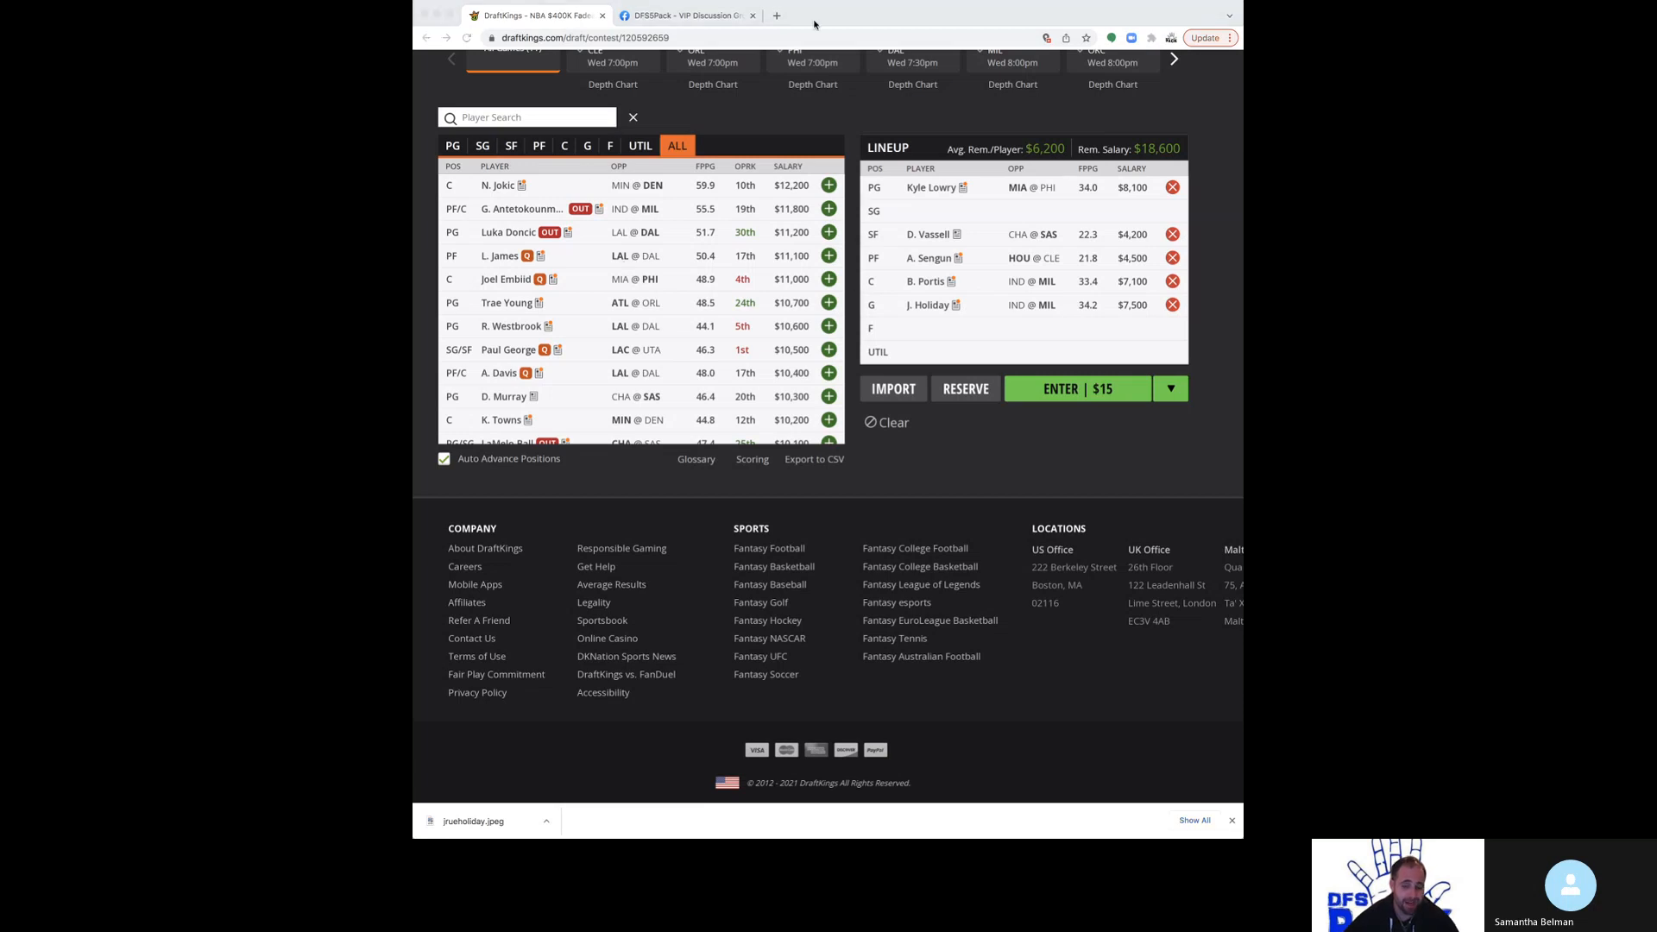